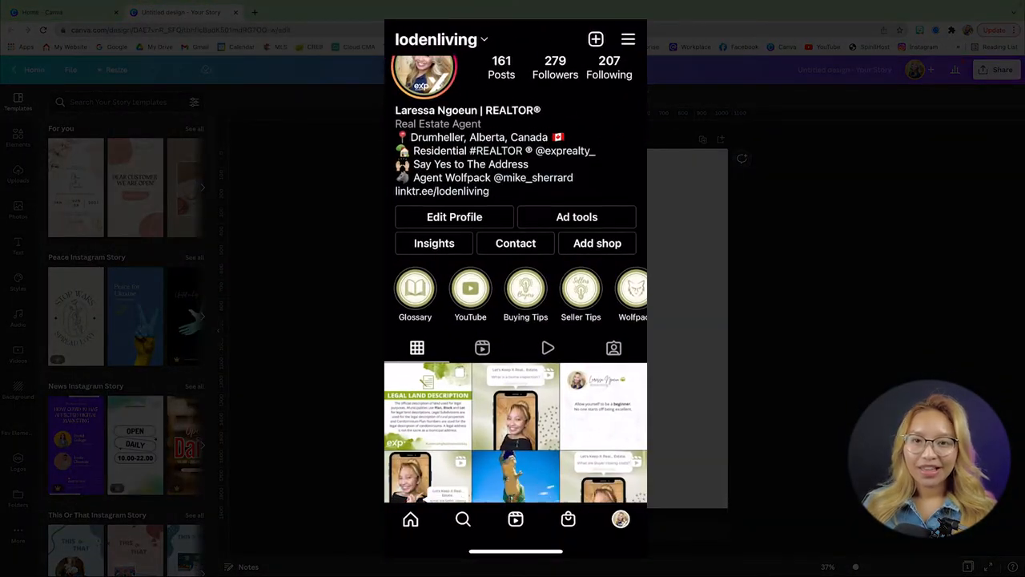
Scroll the profile grid and switch to the Reels tab to view the reel covers
scroll(down, 3)
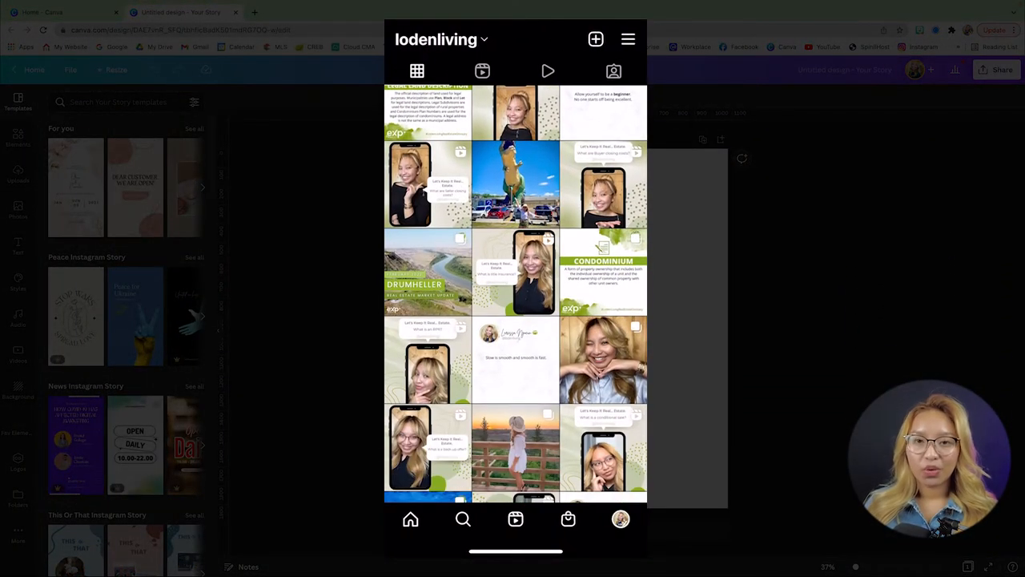
click(483, 71)
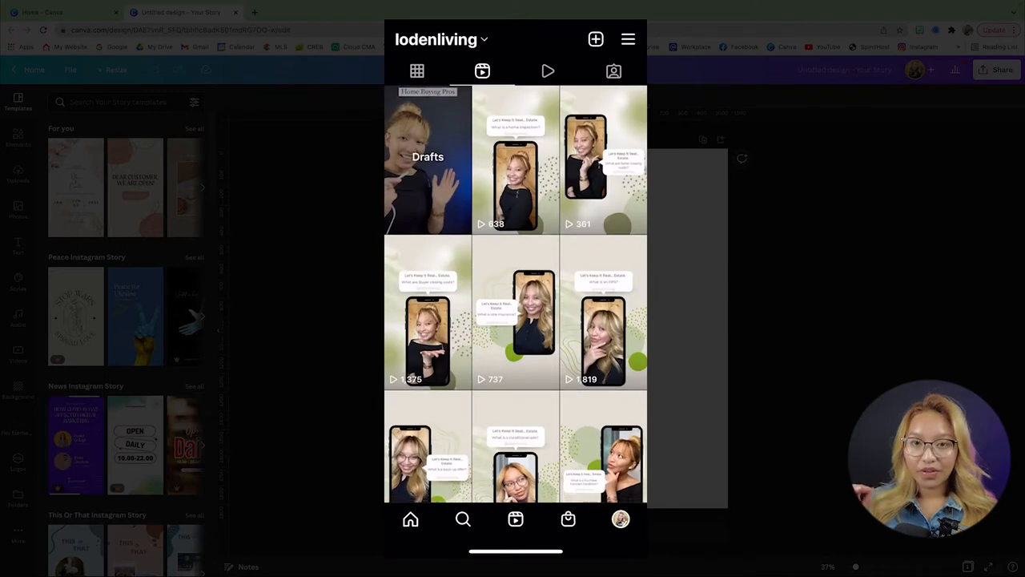
scroll(up, 3)
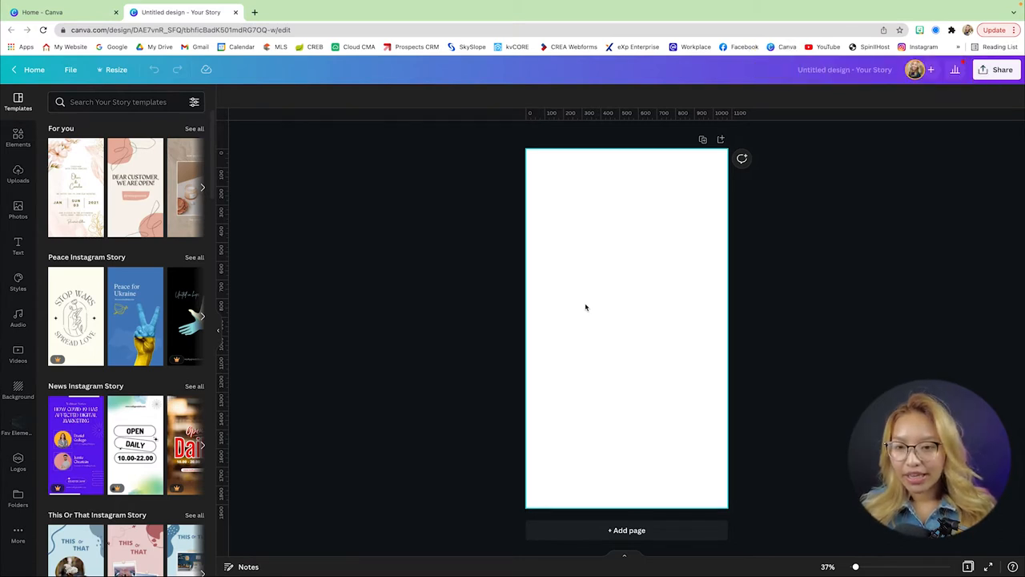
Add a rectangle and stretch it to span the full page width
key(r)
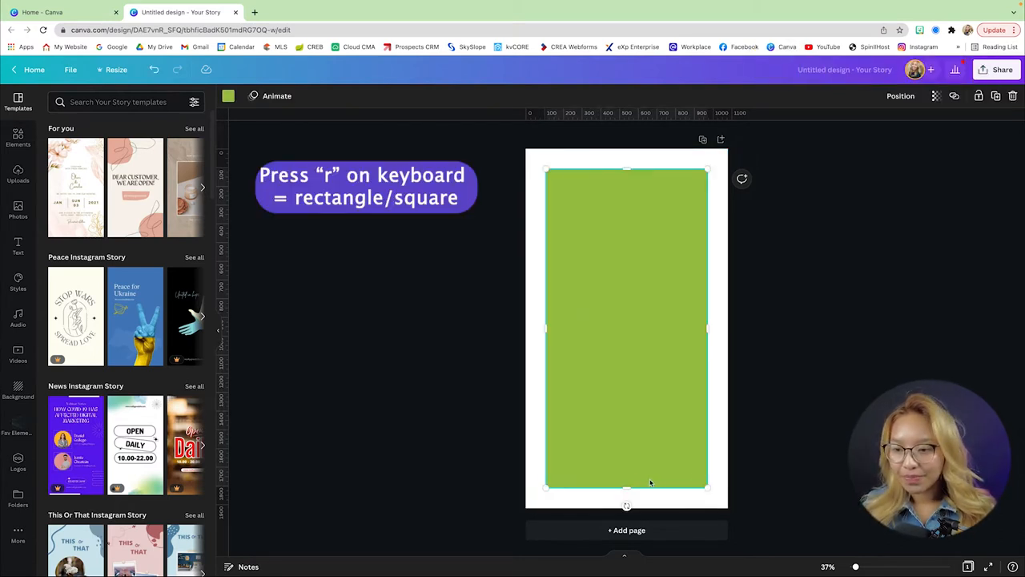
drag(626, 487, 626, 362)
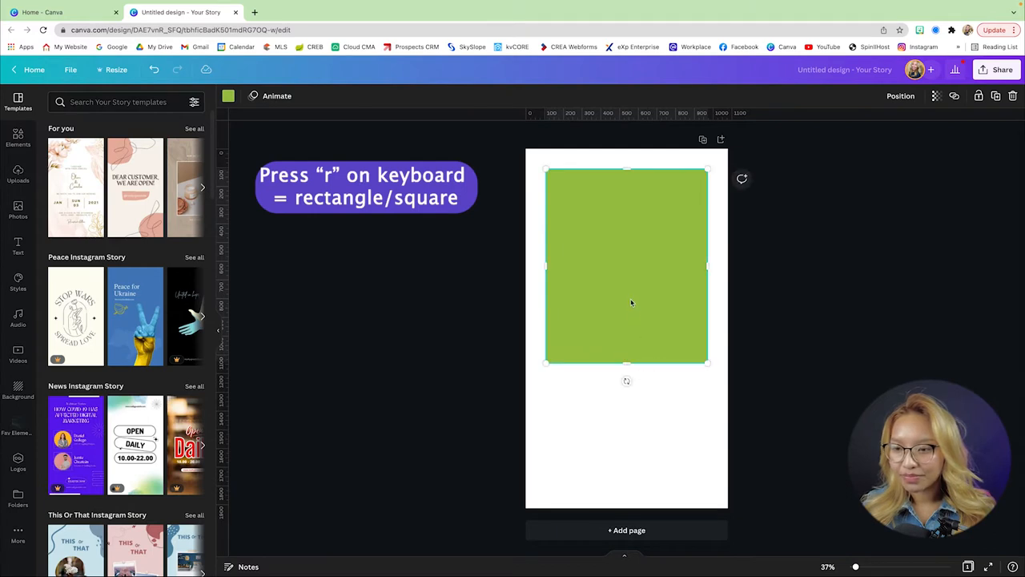
drag(626, 264, 605, 329)
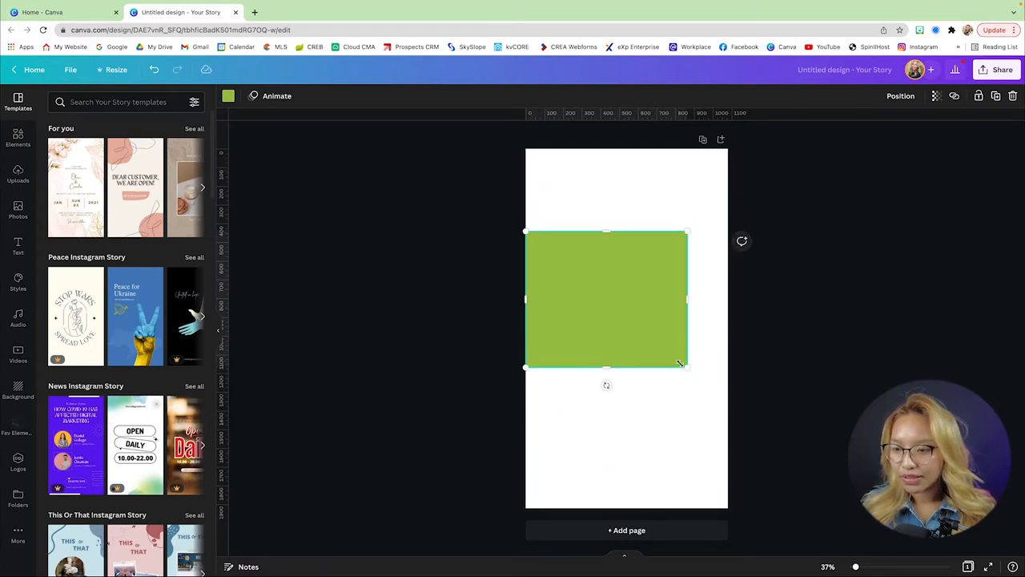
drag(681, 365, 727, 386)
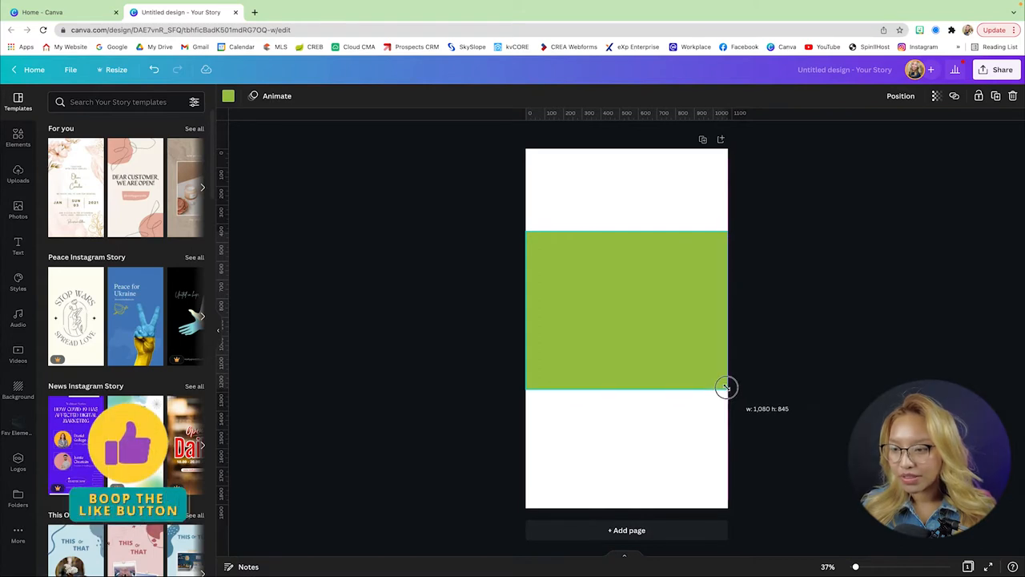
Resize the rectangle into a 1080 by 1080 square, then deselect it
drag(728, 386, 625, 400)
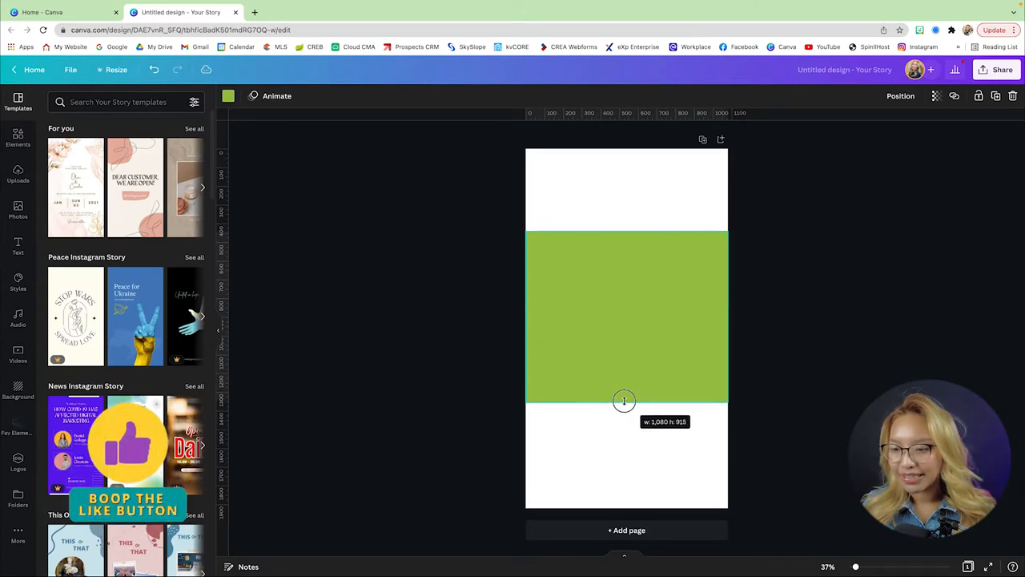
drag(625, 400, 625, 416)
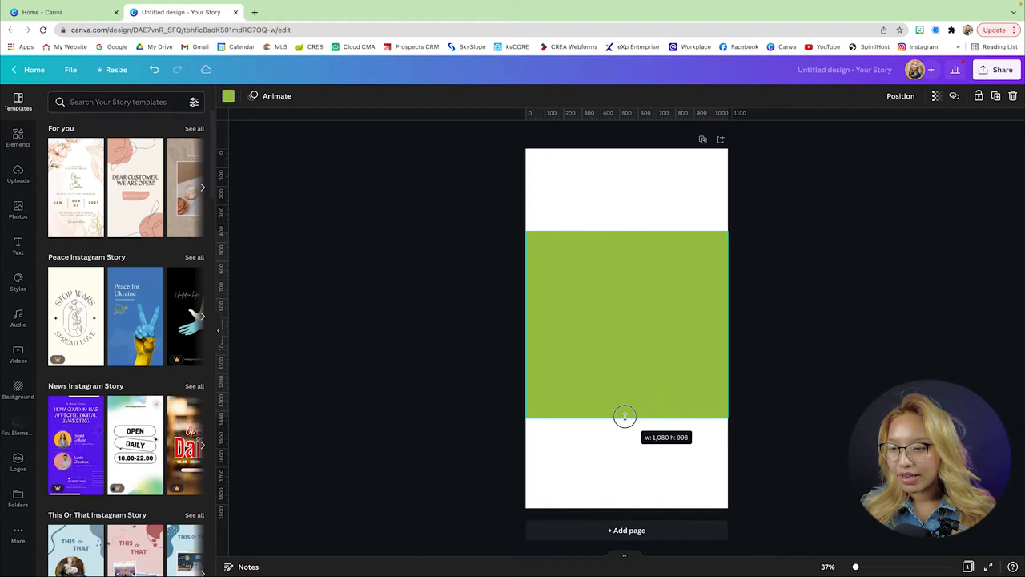
drag(625, 416, 624, 424)
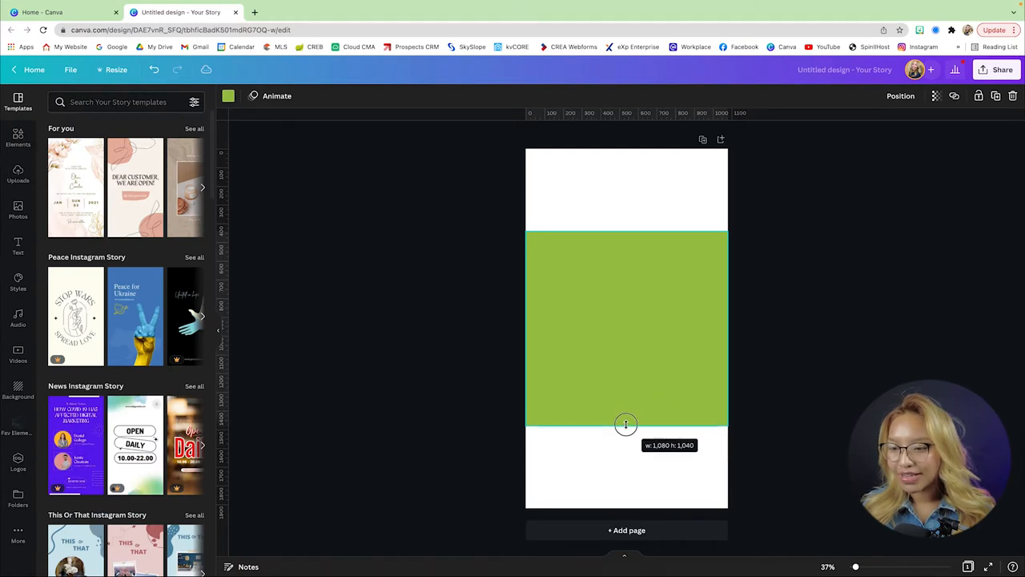
drag(625, 425, 625, 430)
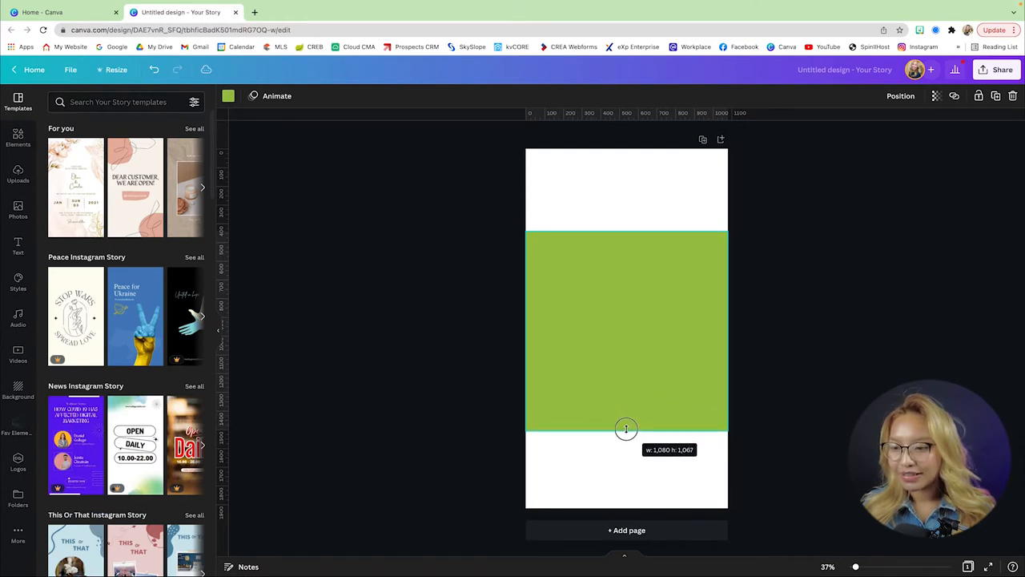
drag(627, 429, 626, 433)
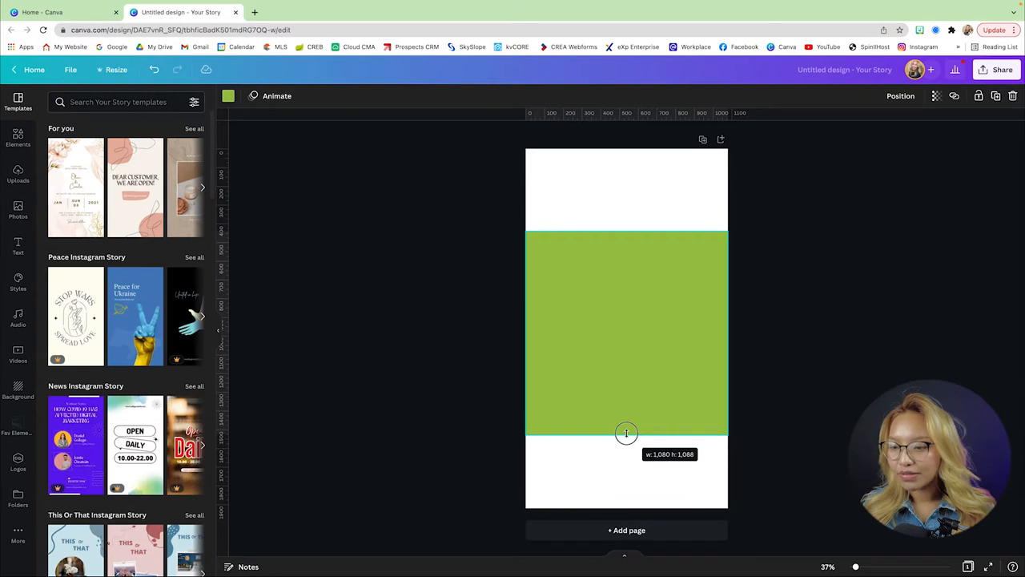
drag(627, 433, 628, 432)
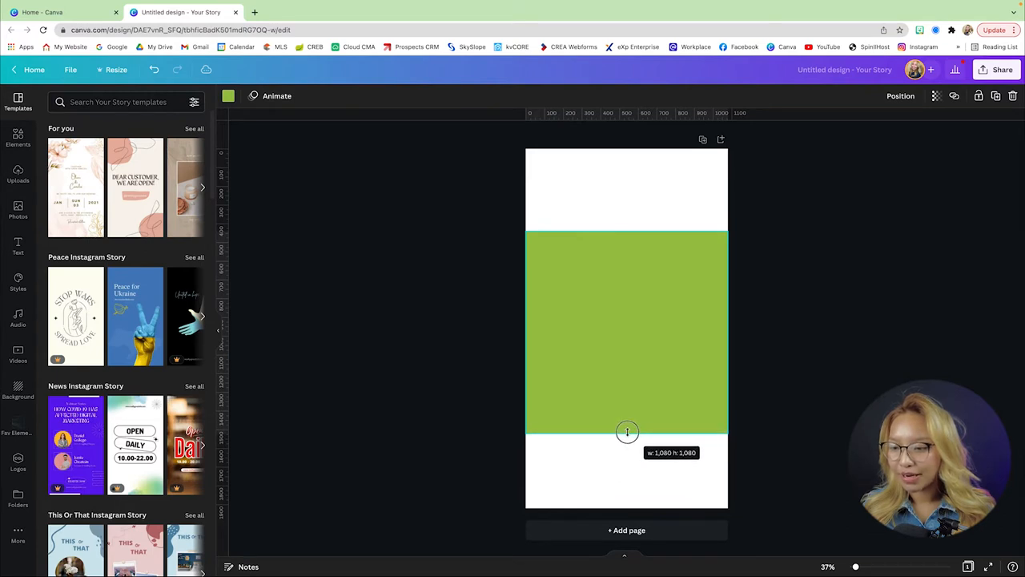
click(901, 96)
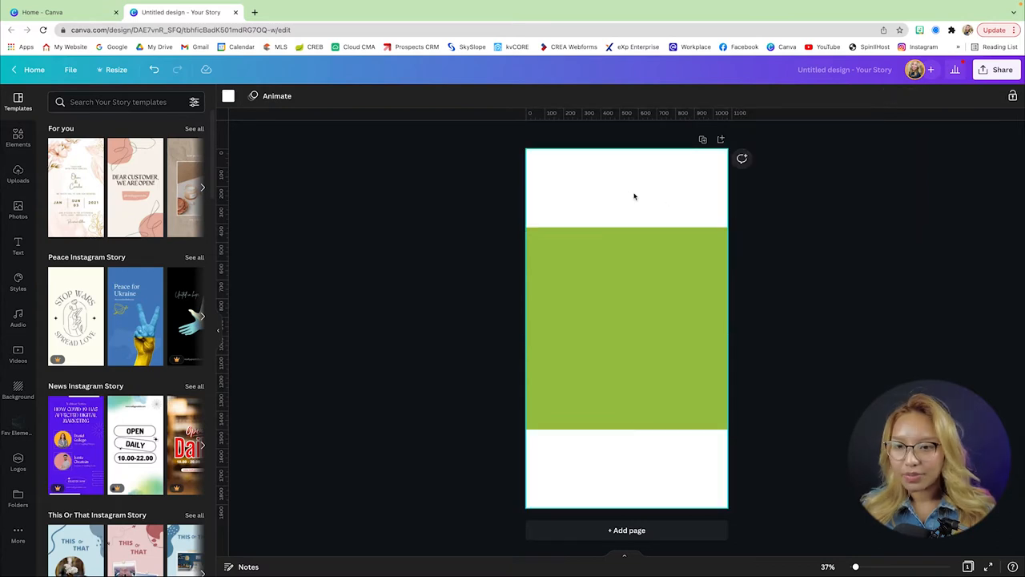
Open the design's File menu to reach rulers and guides
click(70, 70)
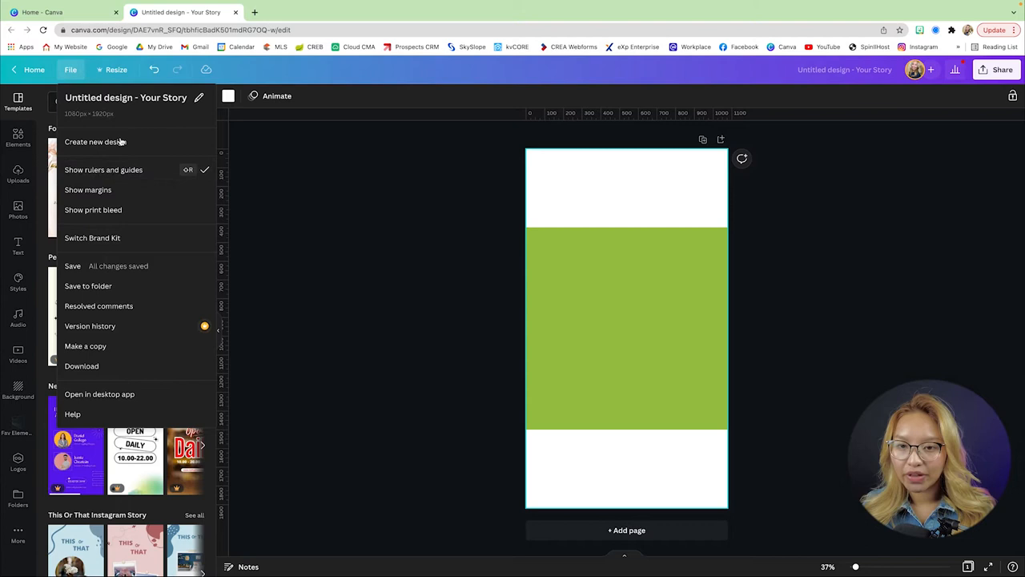
mouse_move(200, 192)
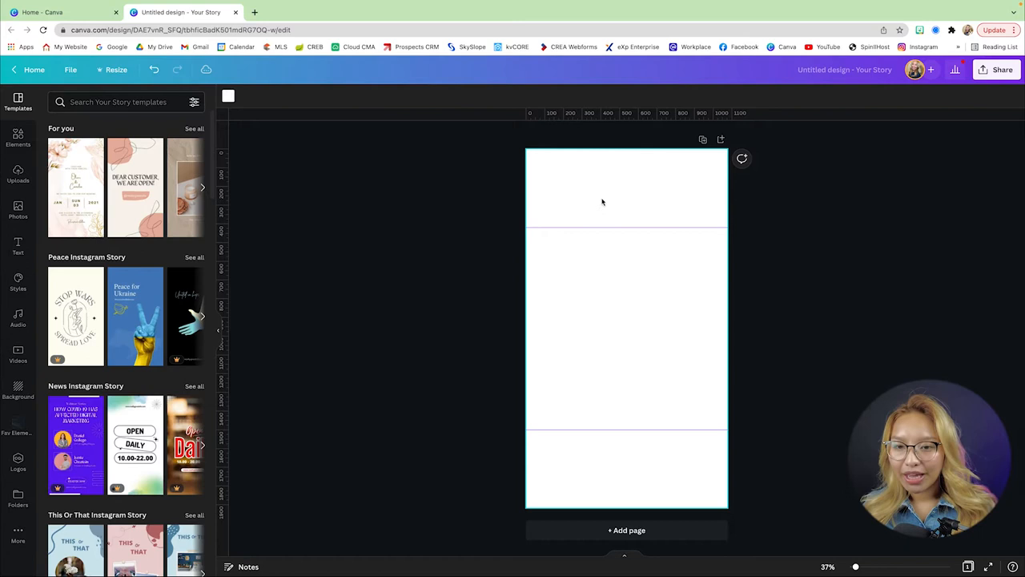
Set the page background to the beige Loden Living brand colour
click(227, 96)
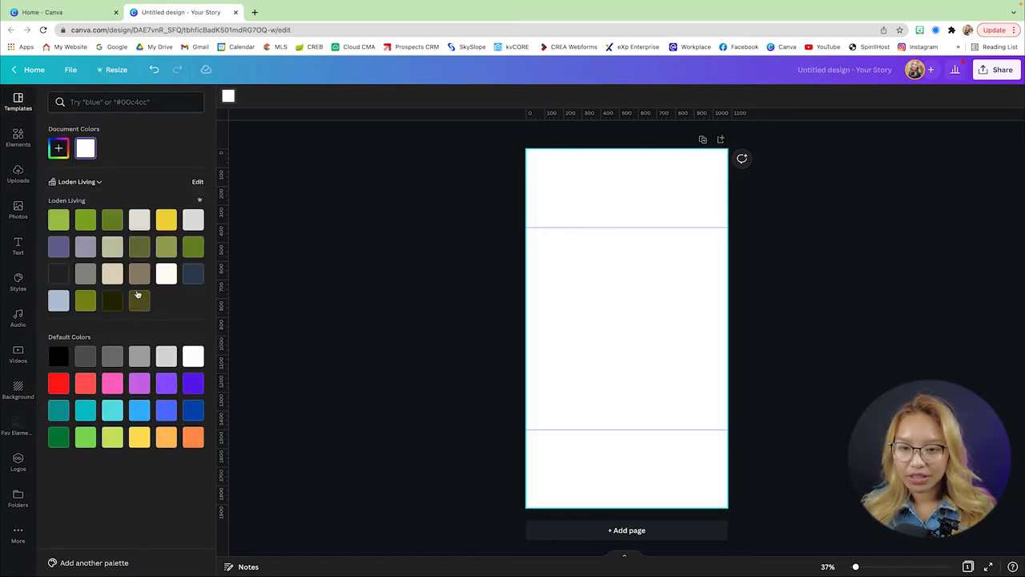
click(112, 274)
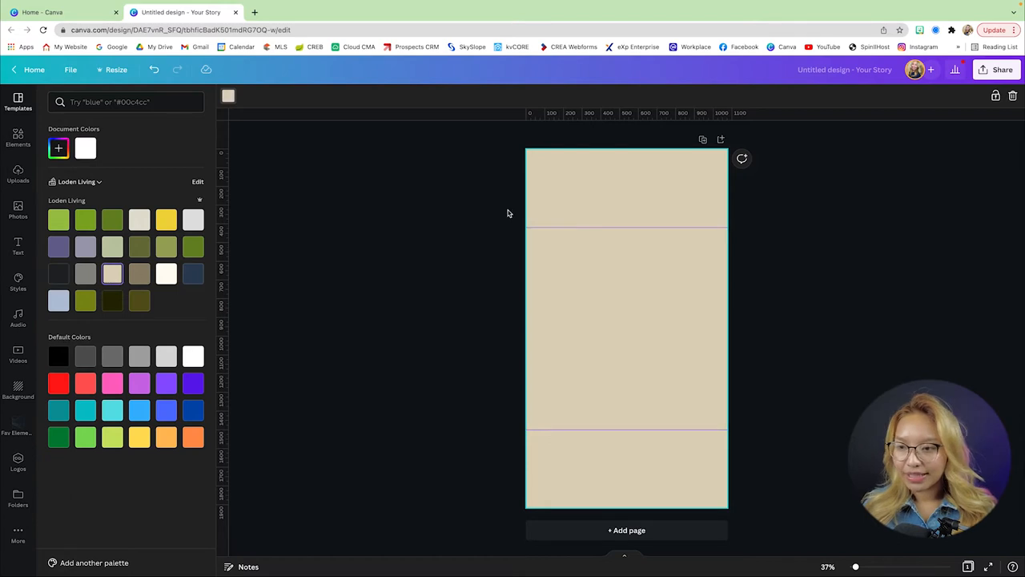
mouse_move(209, 343)
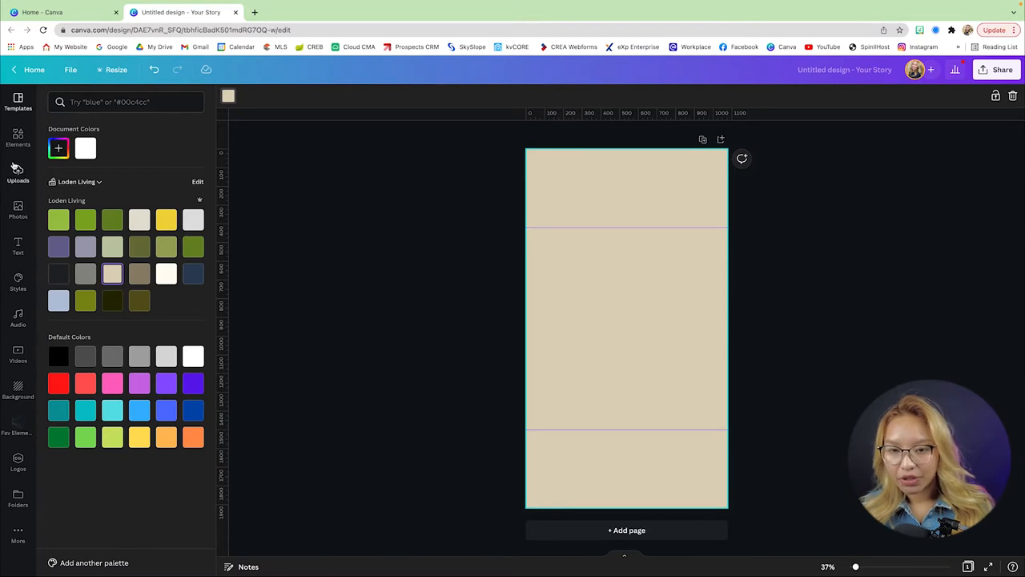
Add the phone-shaped frame from Elements > Frames and move it slightly below centre
click(18, 136)
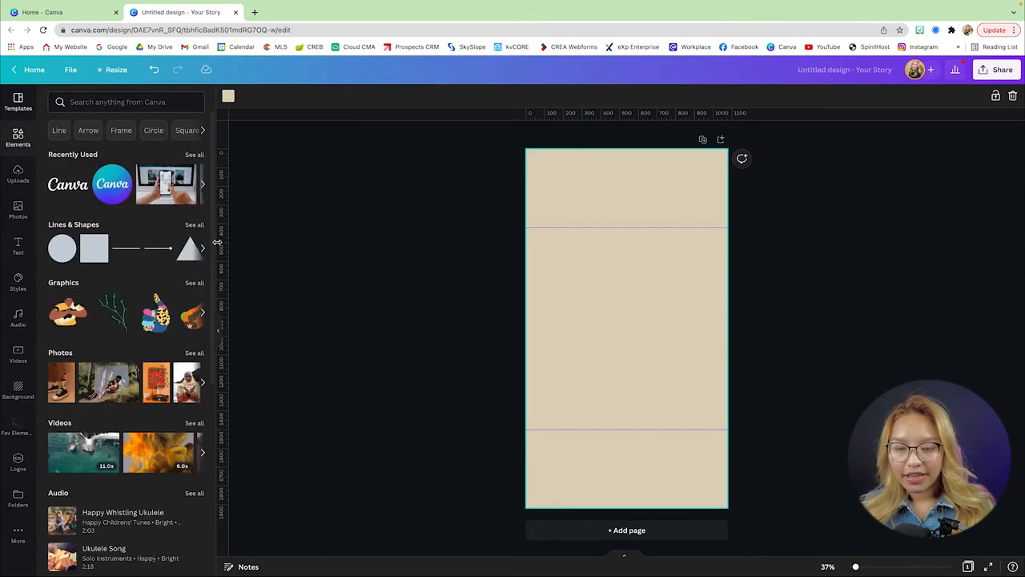
scroll(down, 3)
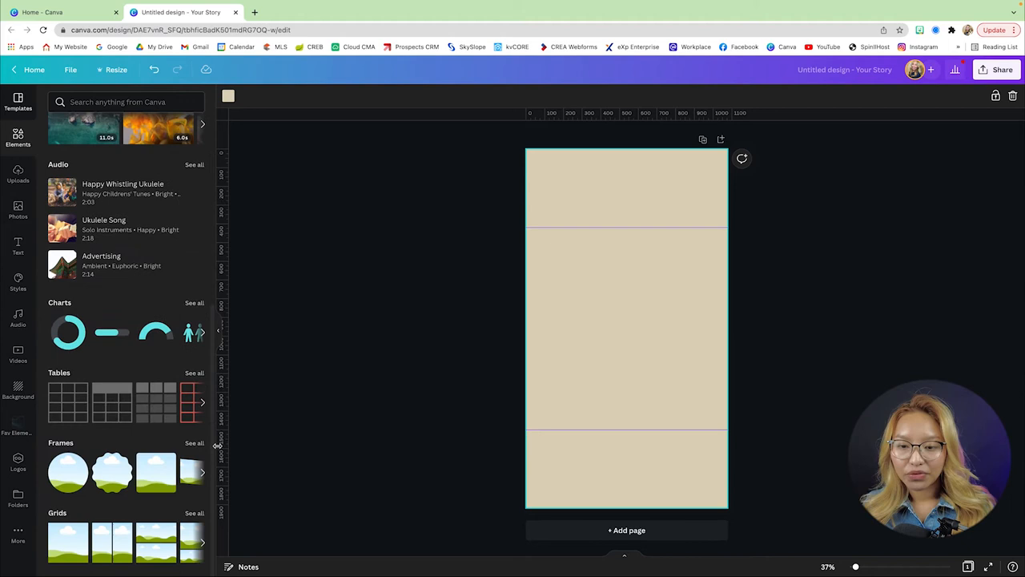
click(195, 442)
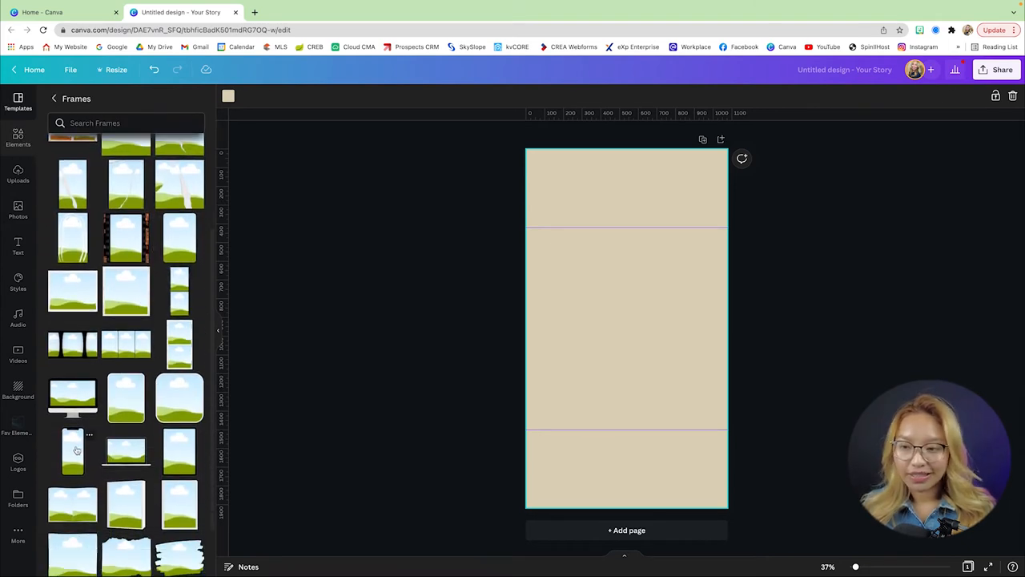
click(73, 450)
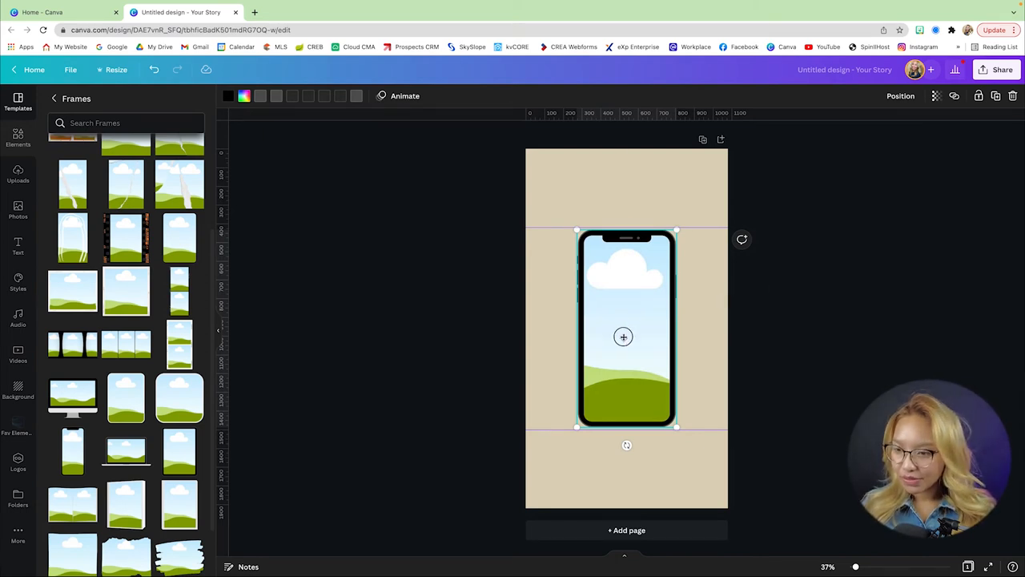
drag(627, 328, 627, 392)
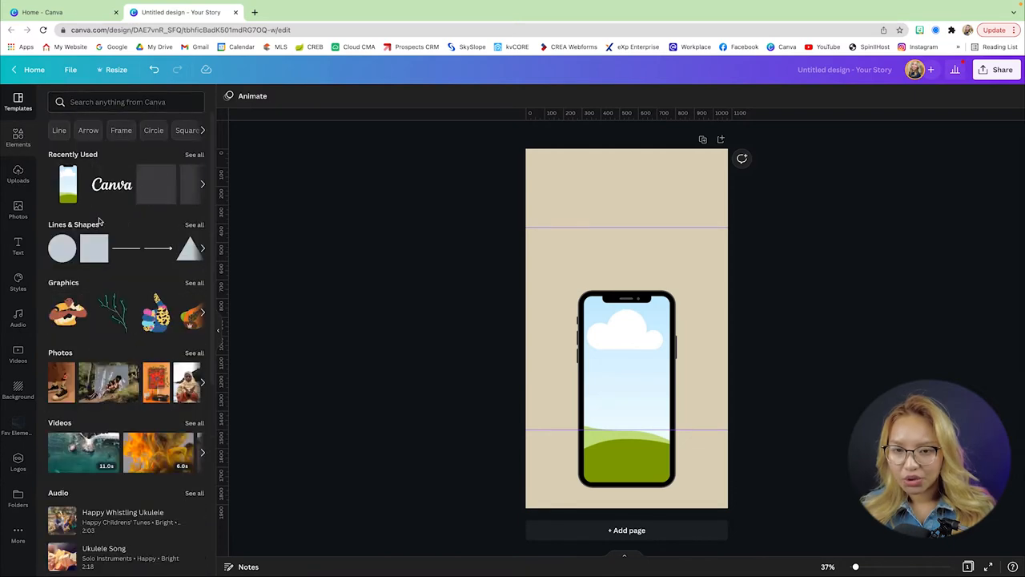
Search Elements for 'text bubble', add a plain white speech bubble above the phone frame
click(120, 103)
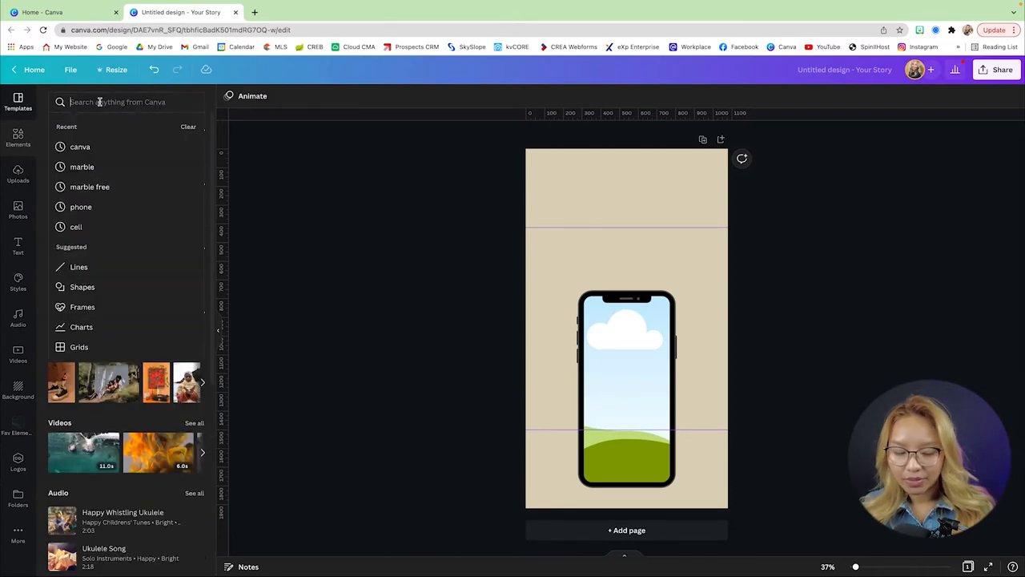
text(text)
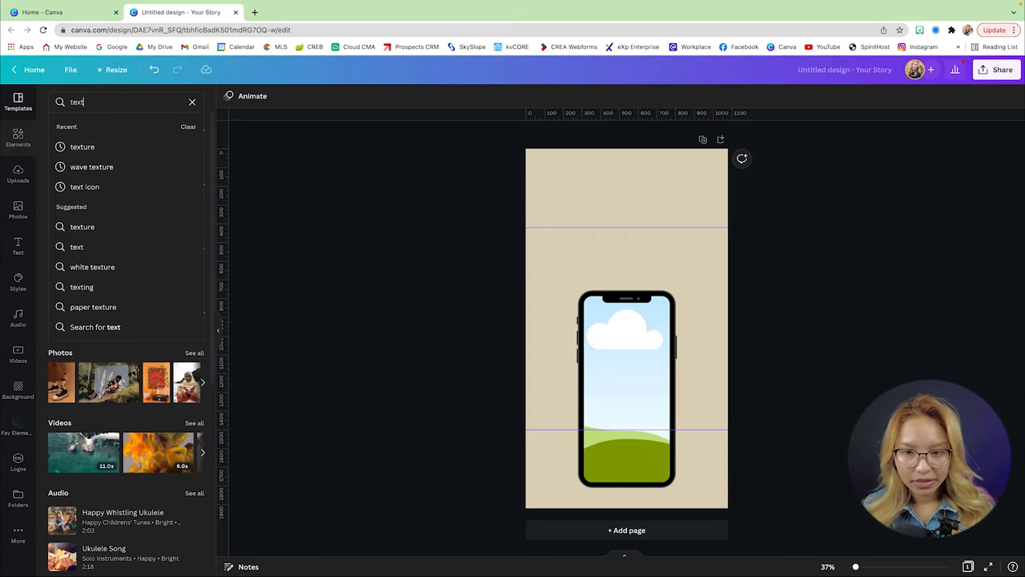
text(bubl)
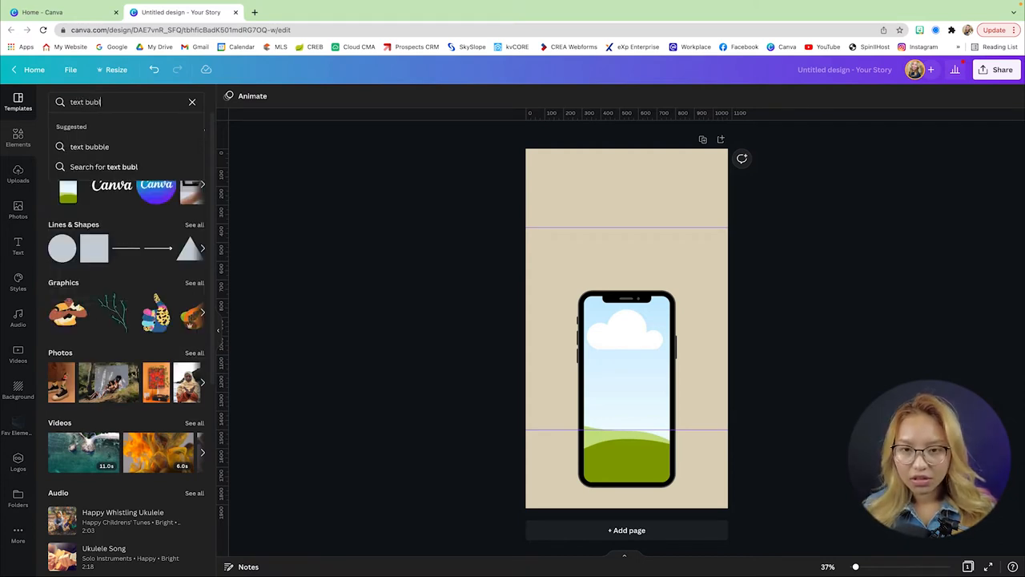
text(le)
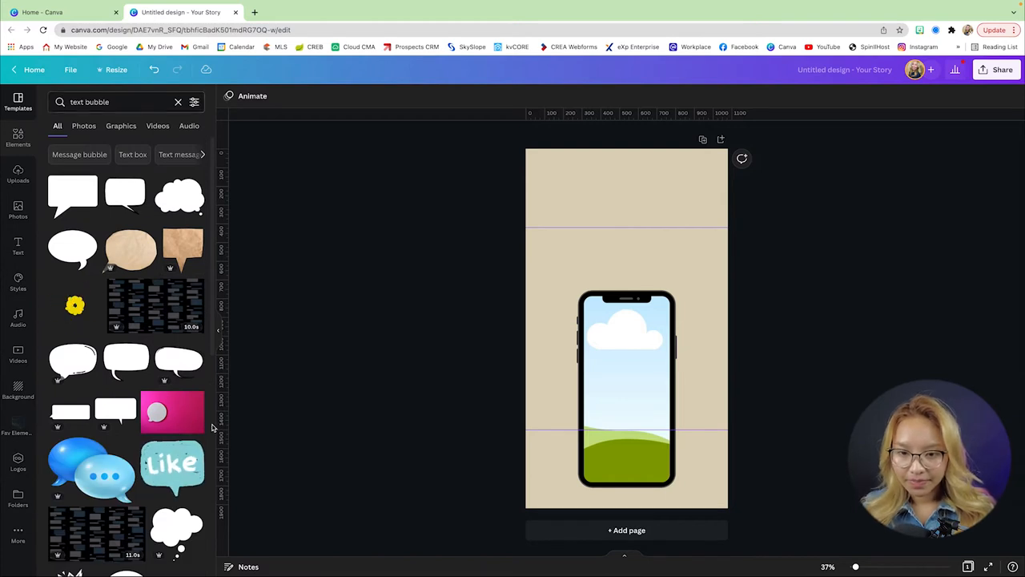
click(626, 329)
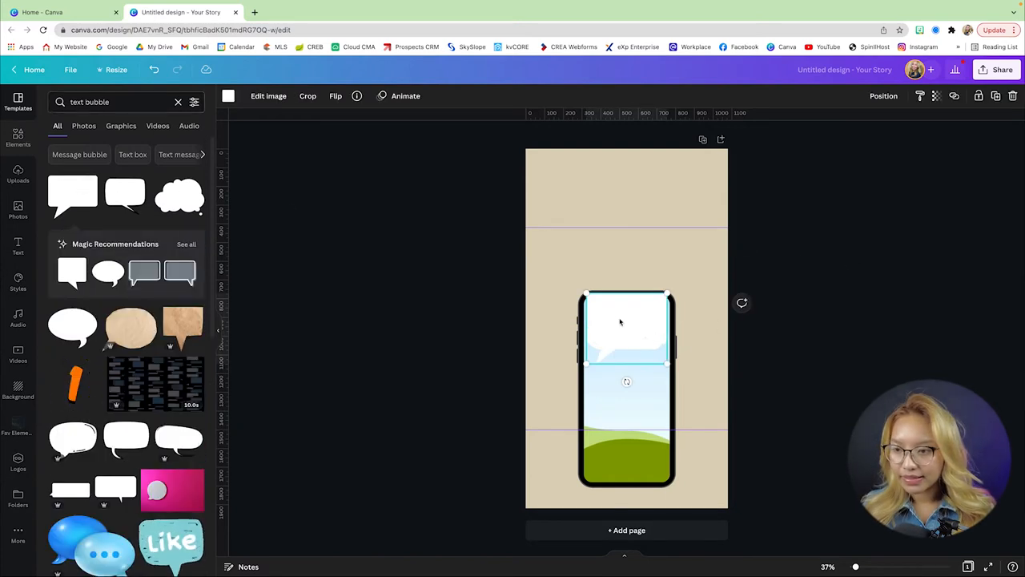
drag(628, 328, 628, 264)
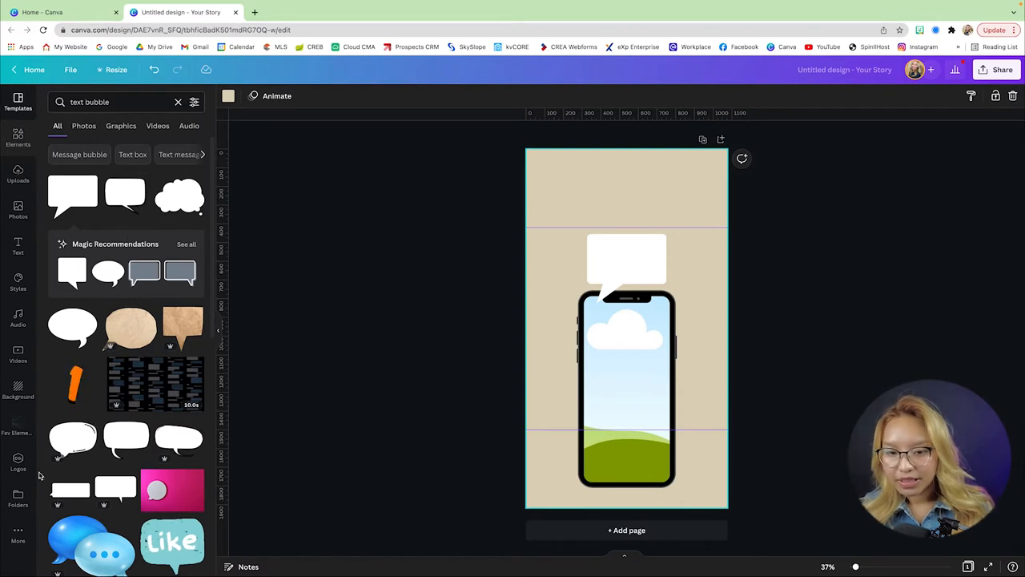
Add the gradient blob from favourites and recolour its swatches to sage greens
click(17, 424)
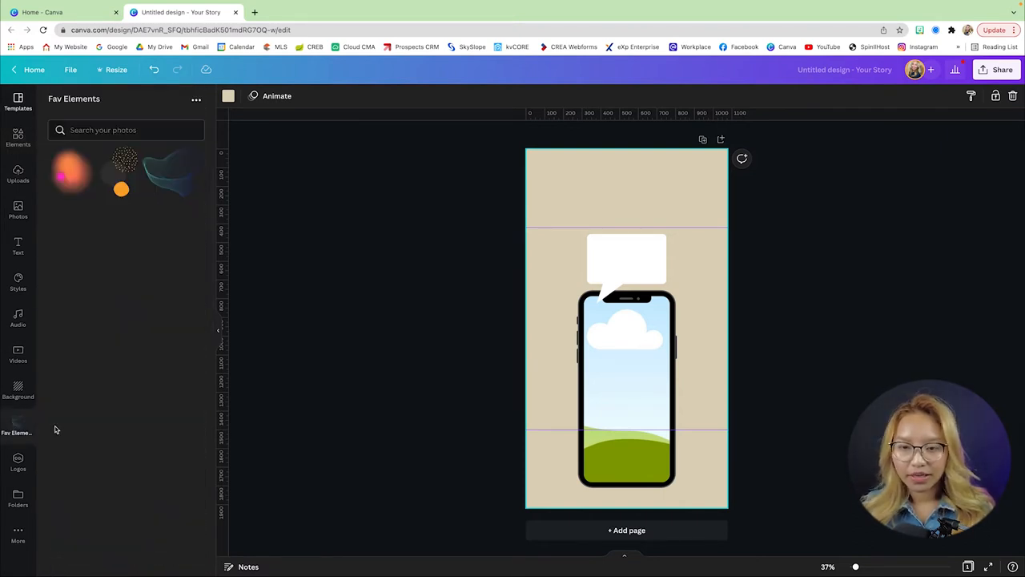
mouse_move(115, 286)
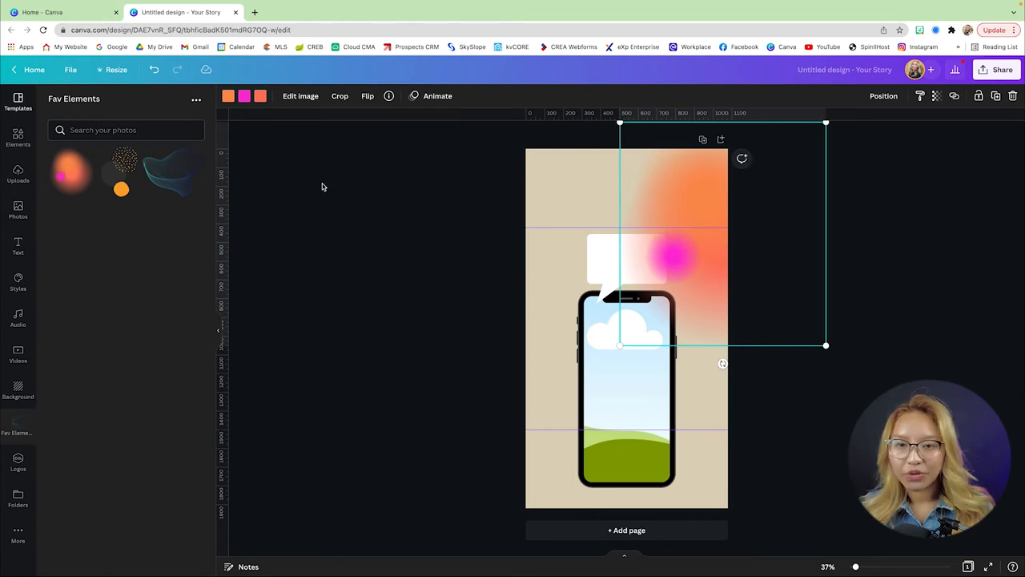
mouse_move(213, 97)
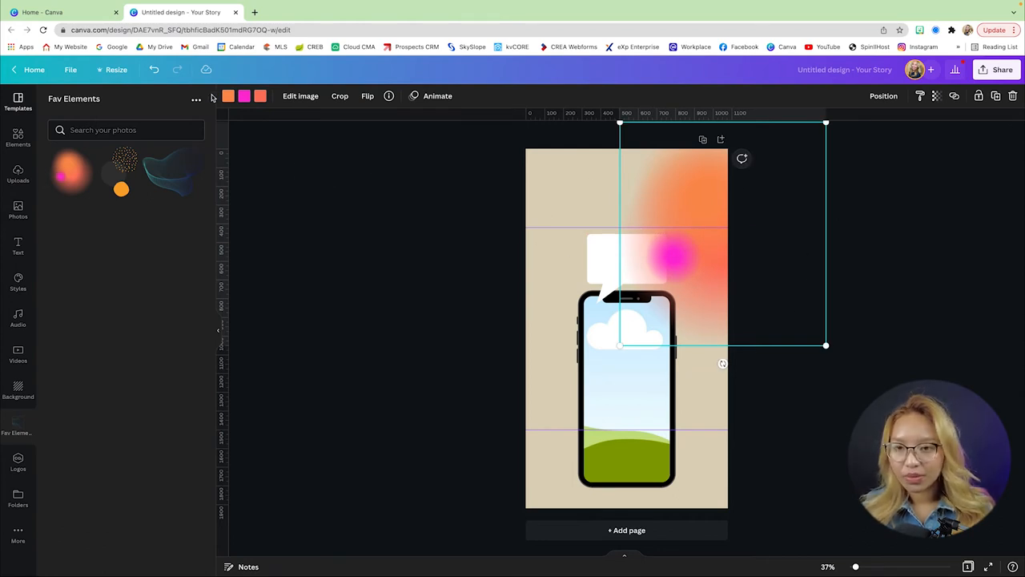
click(227, 96)
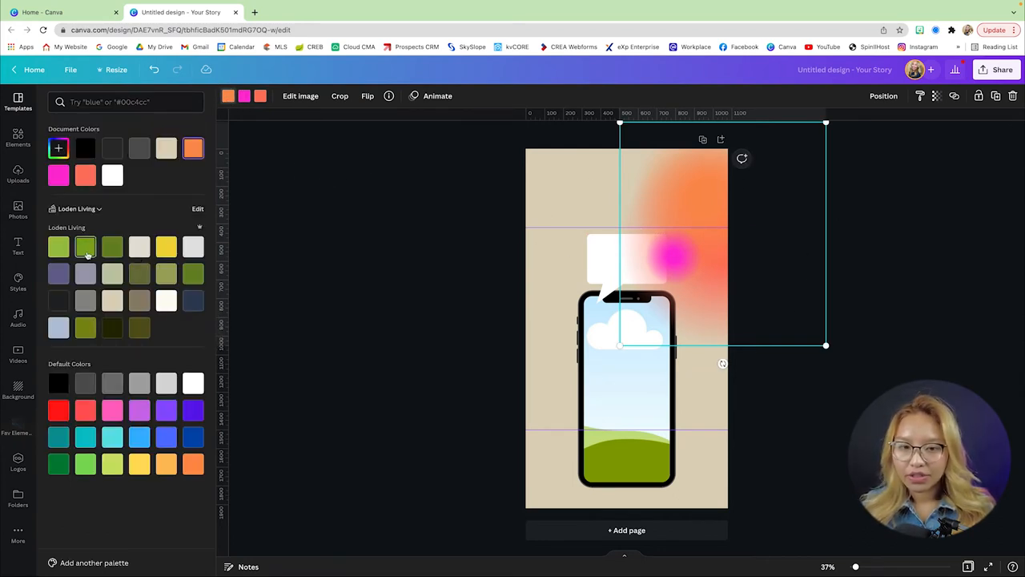
click(85, 247)
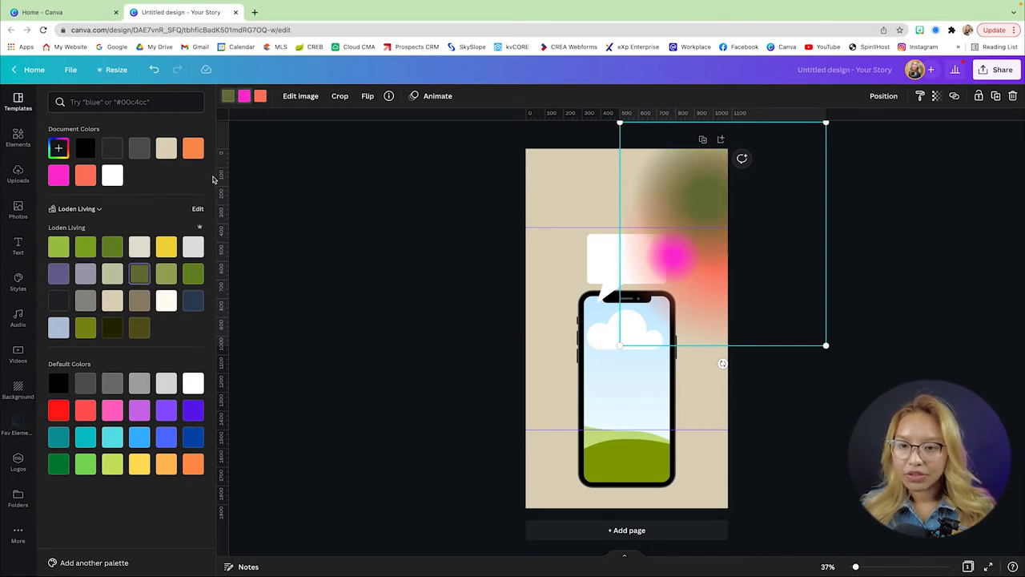
click(112, 247)
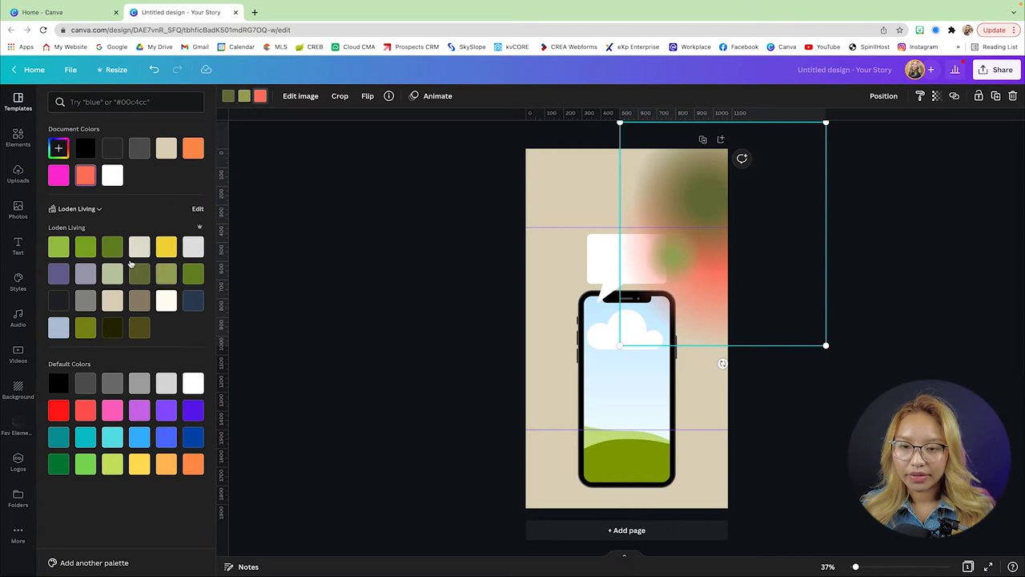
click(113, 273)
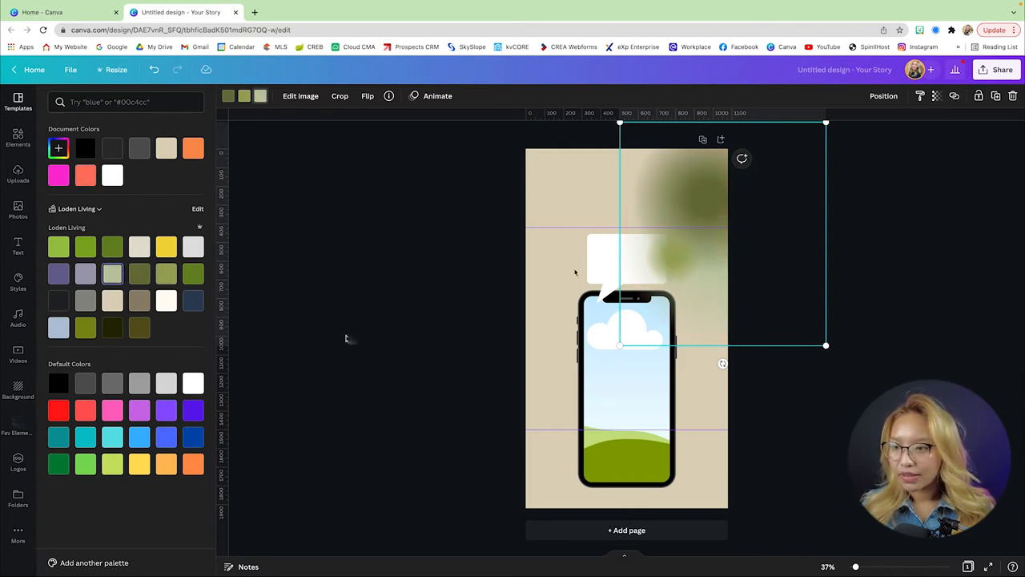
Send the sage blob backward so it sits behind the speech bubble
click(936, 96)
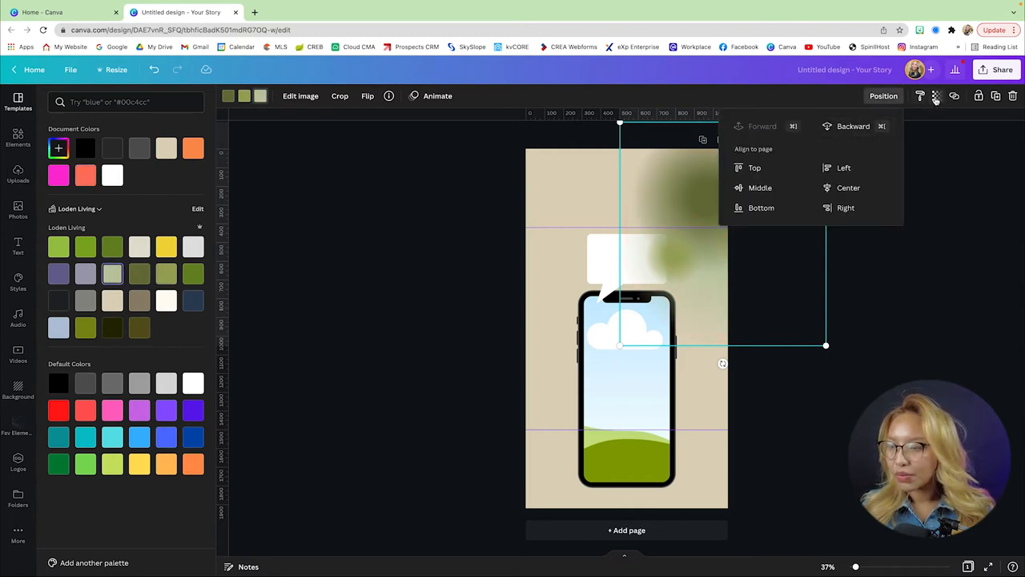
click(936, 96)
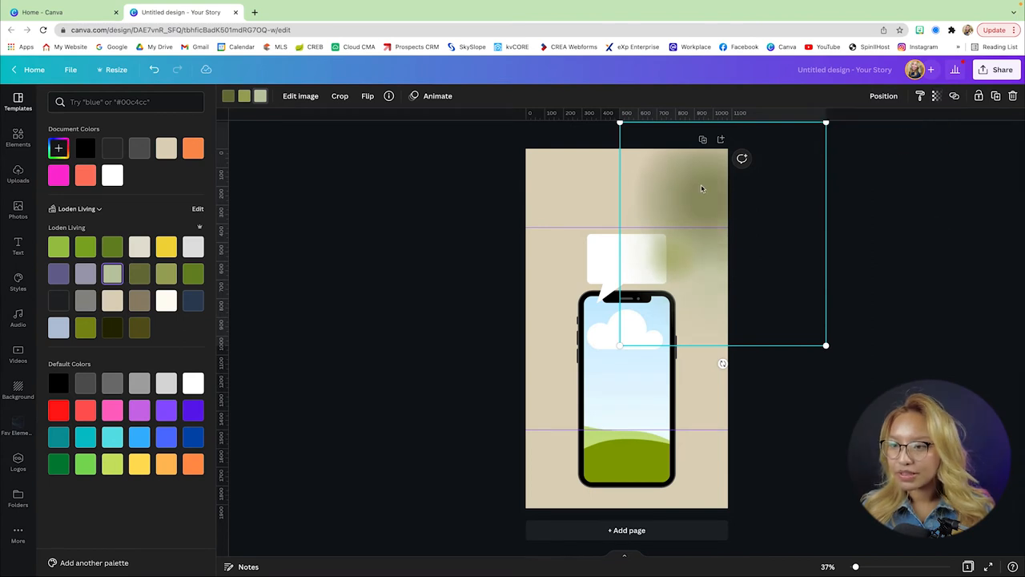
click(884, 96)
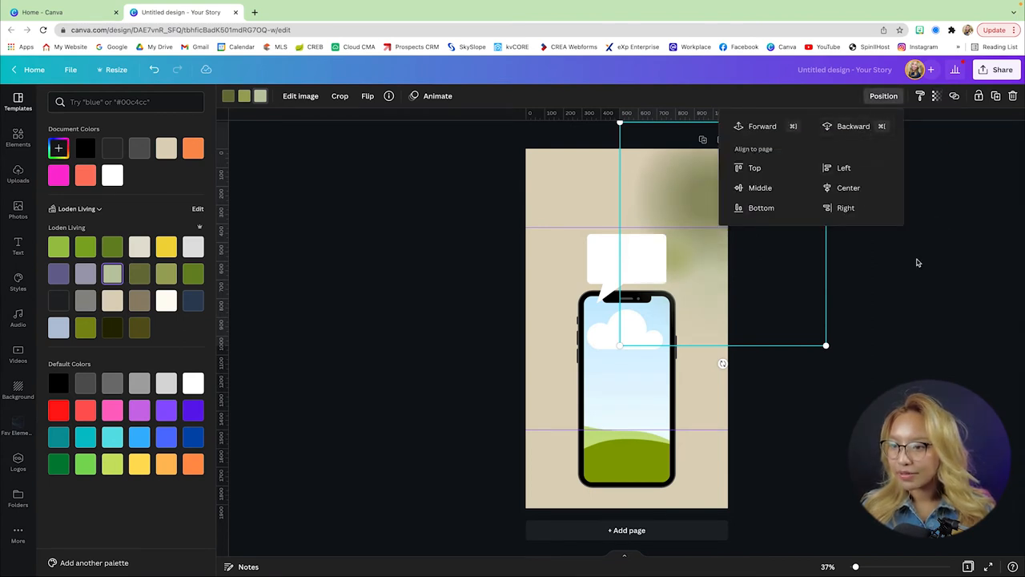
click(18, 416)
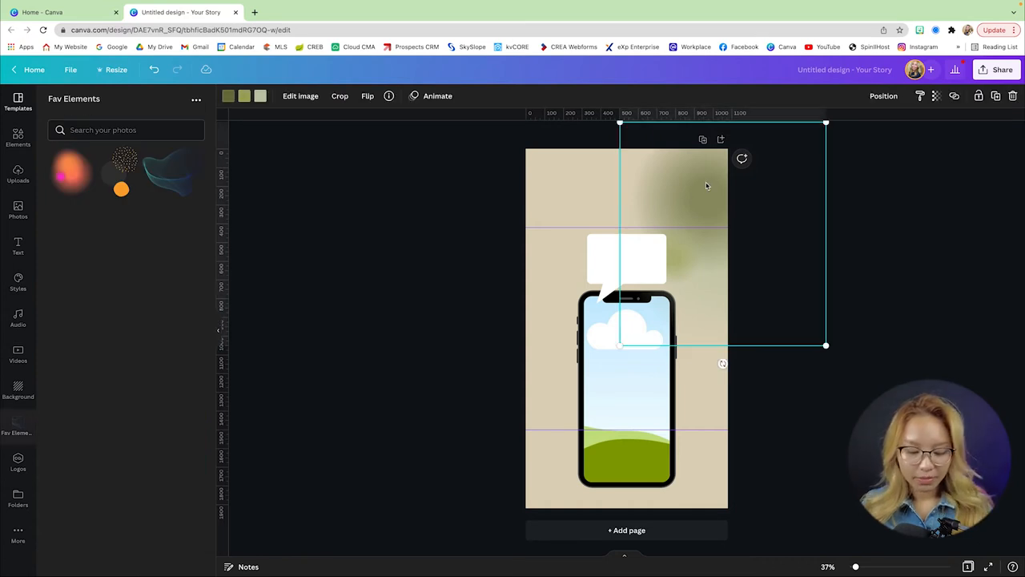
Duplicate the blob, flip the copy vertically into the lower left, and add the dotted circle graphic
key(d)
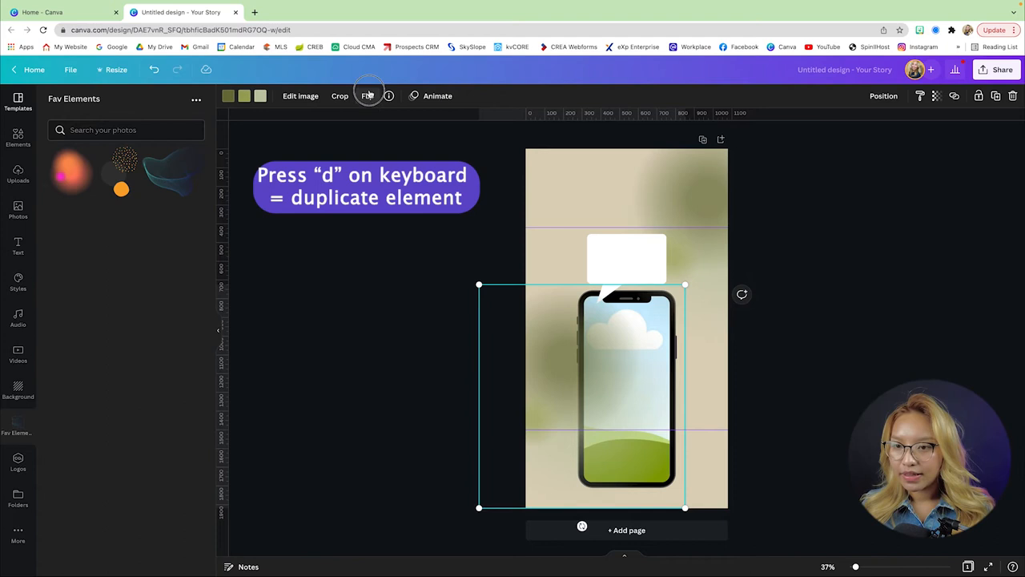
click(369, 96)
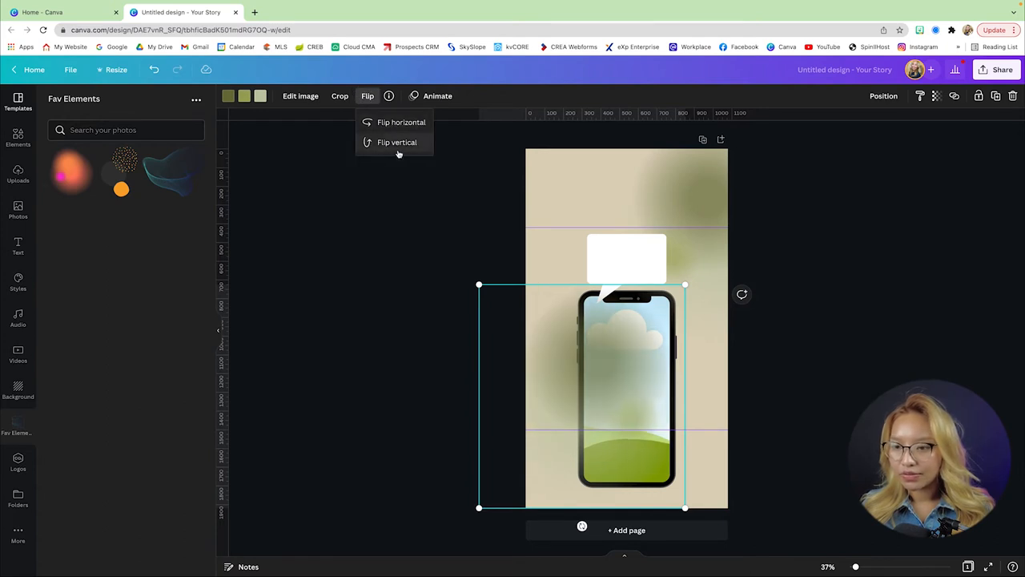
click(397, 141)
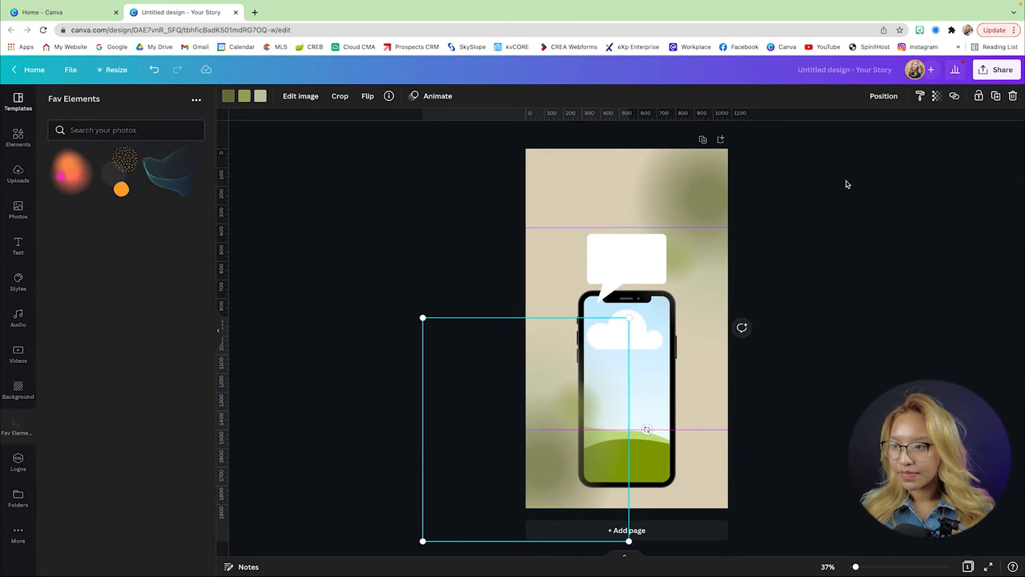
click(885, 97)
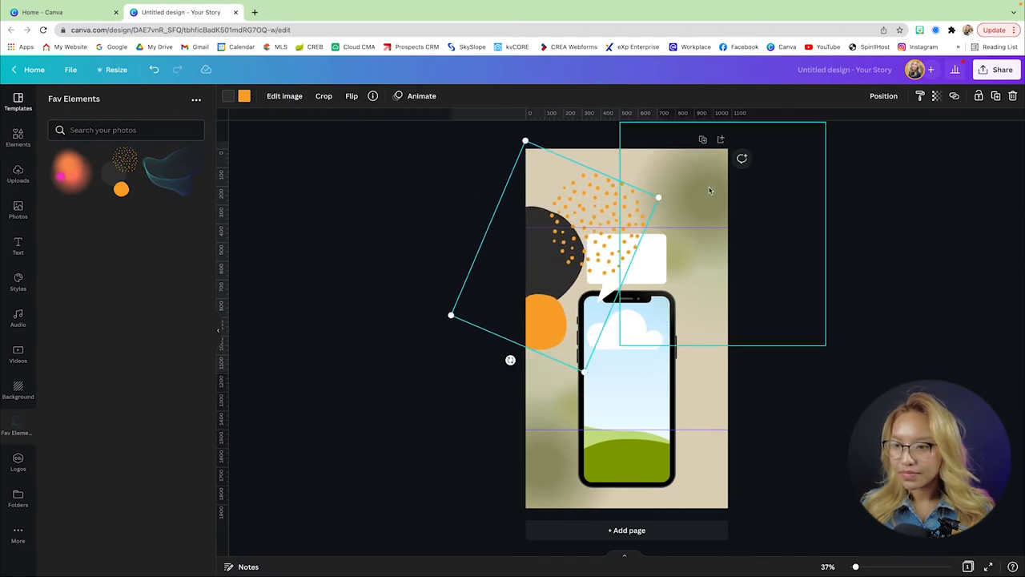
Recolour the dotted circle olive green and send it to the back of all layers
click(244, 96)
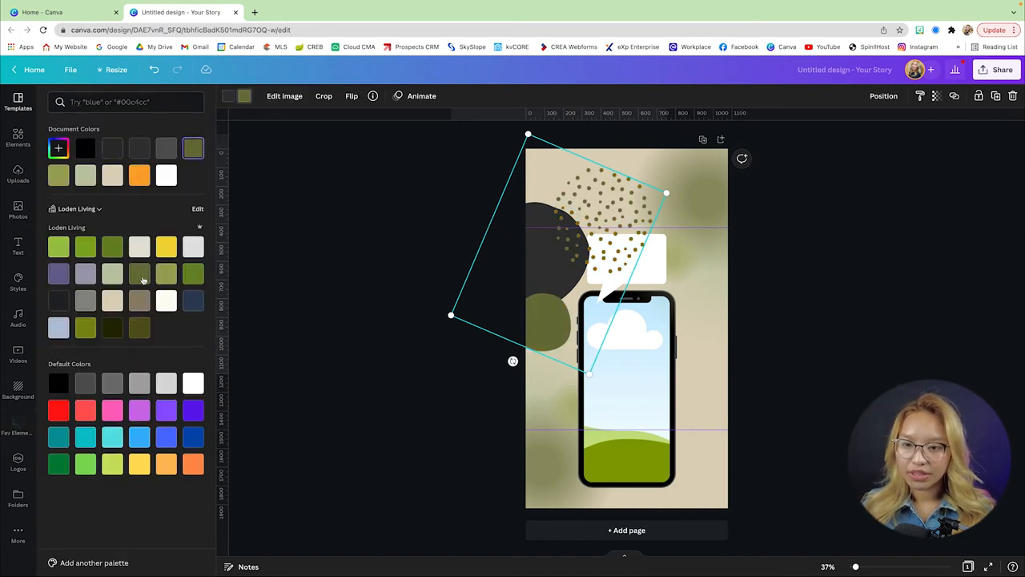
click(167, 272)
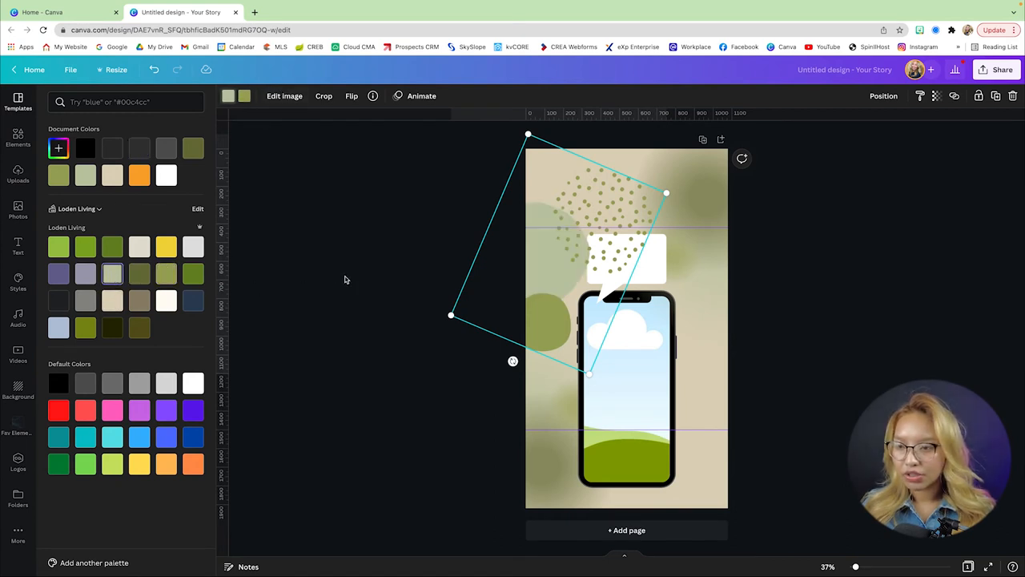
click(885, 96)
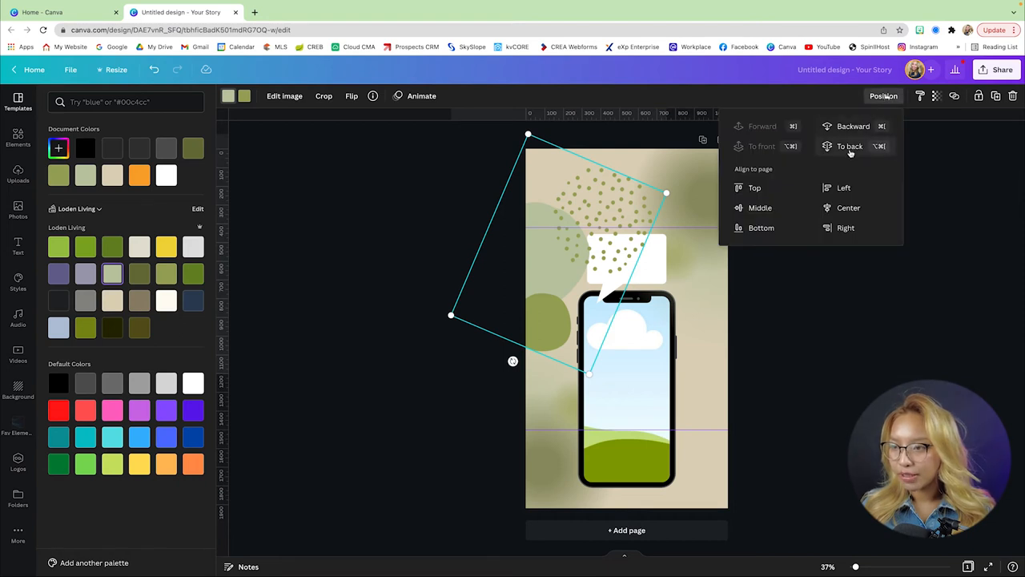
click(849, 146)
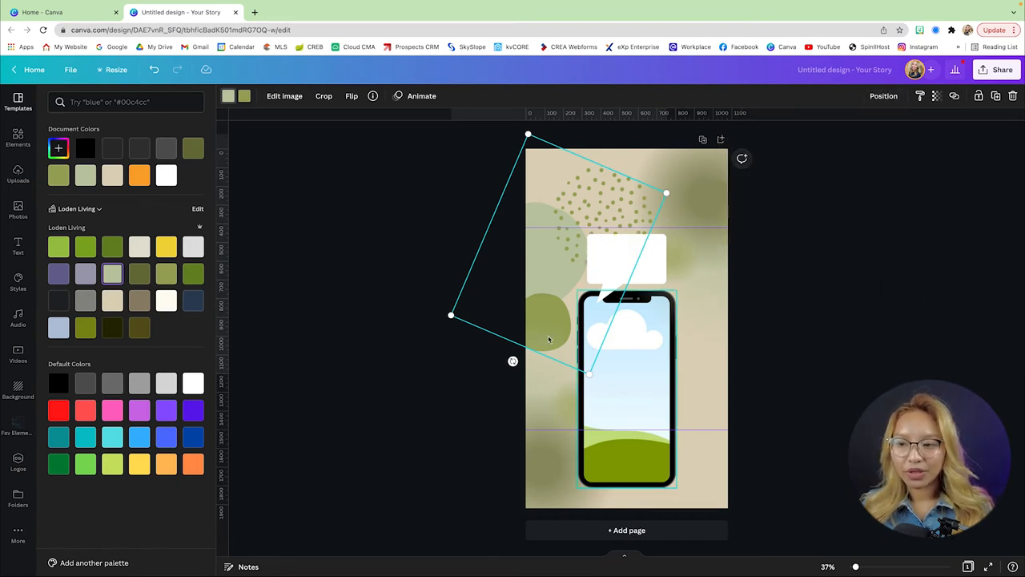
click(894, 336)
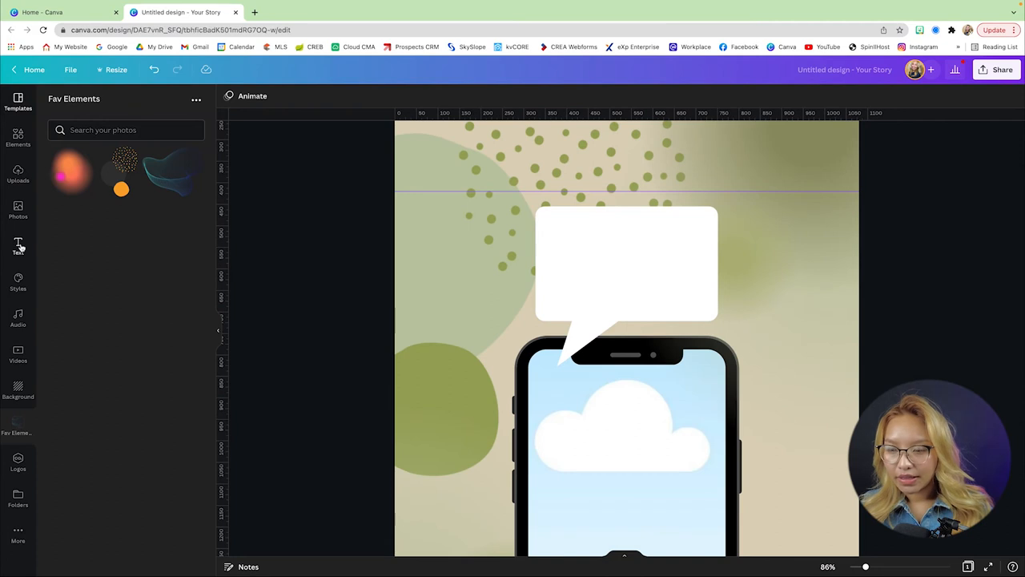
Add a subheading in the bubble reading 'Let's Keep it Real Estate'
click(17, 243)
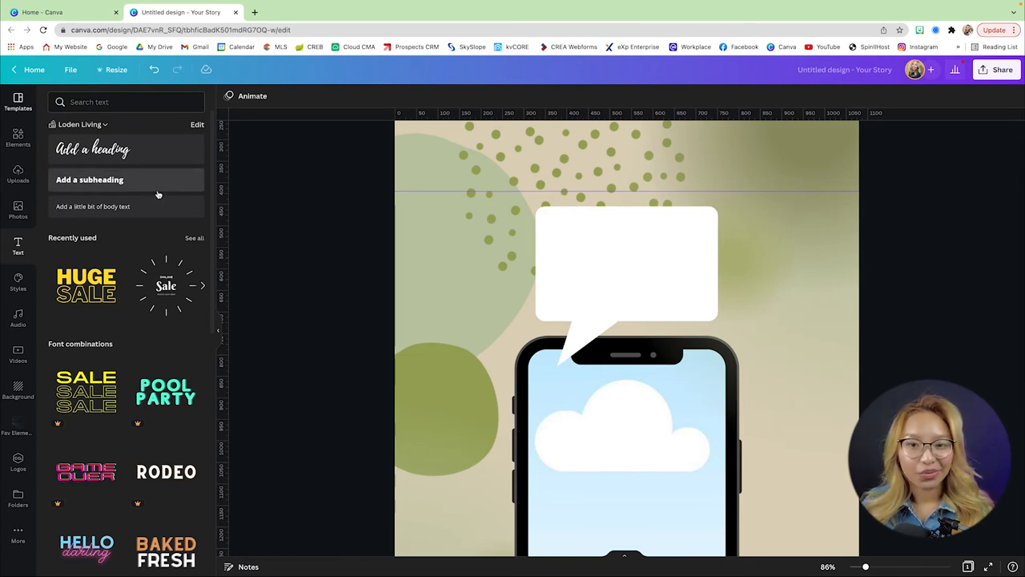
mouse_move(141, 186)
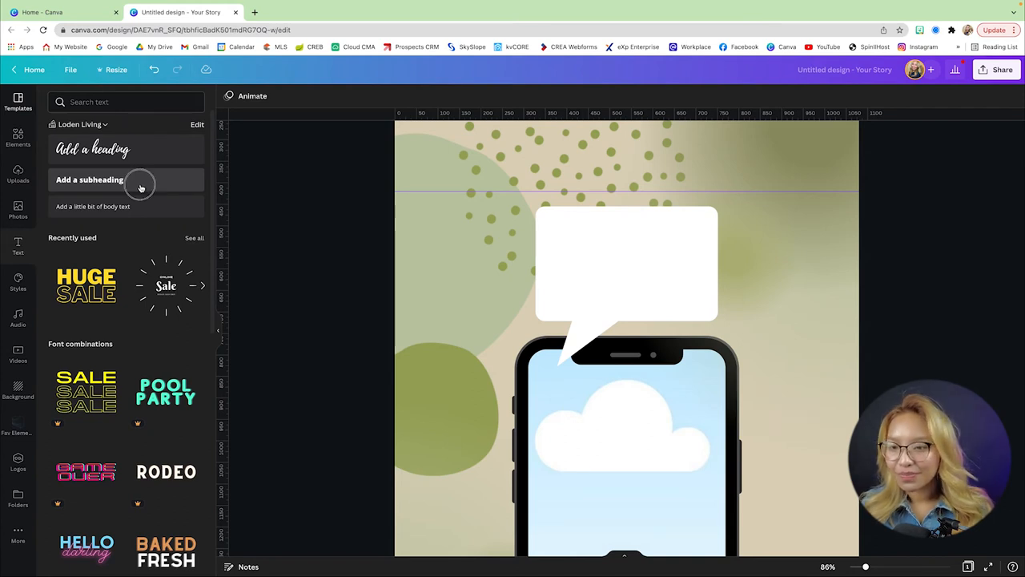
click(90, 180)
text(Add)
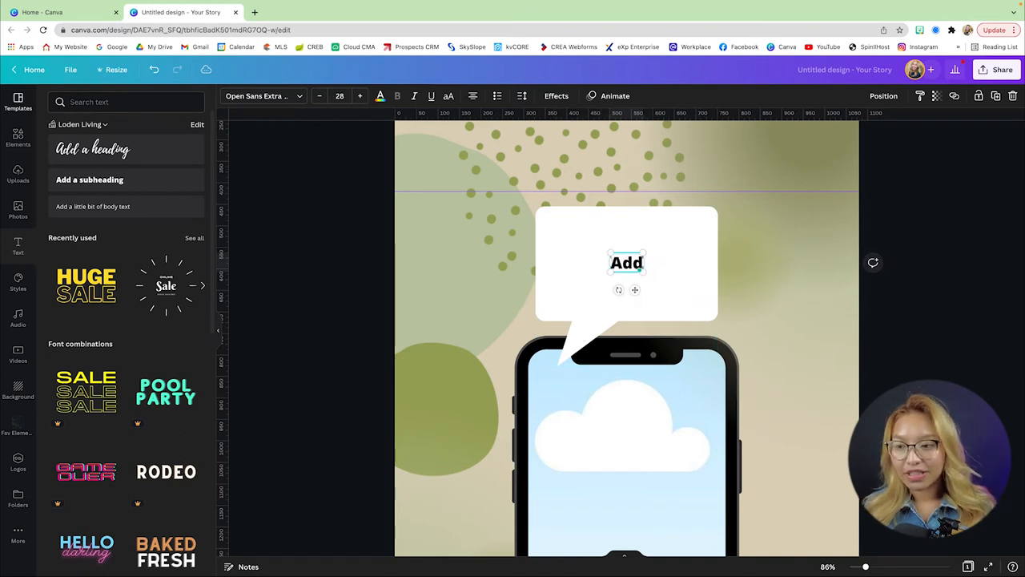
text(D)
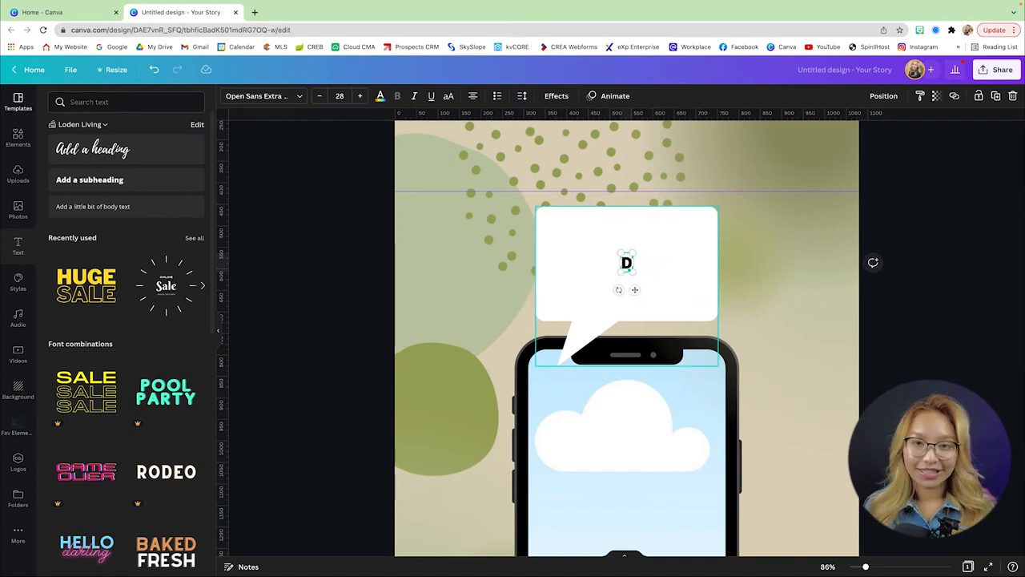
text(Ke)
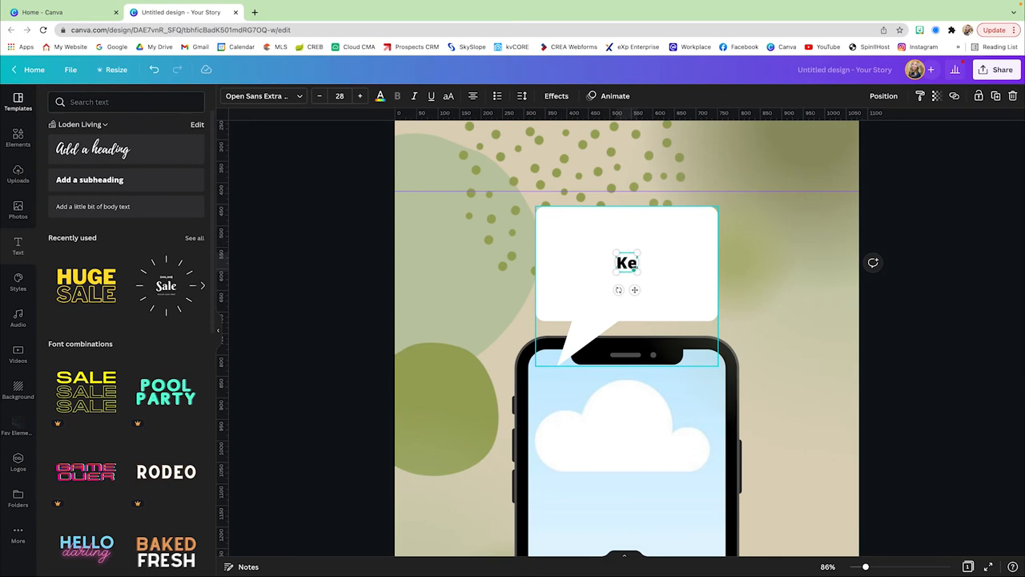
text(Let's Keep it Real Estate!)
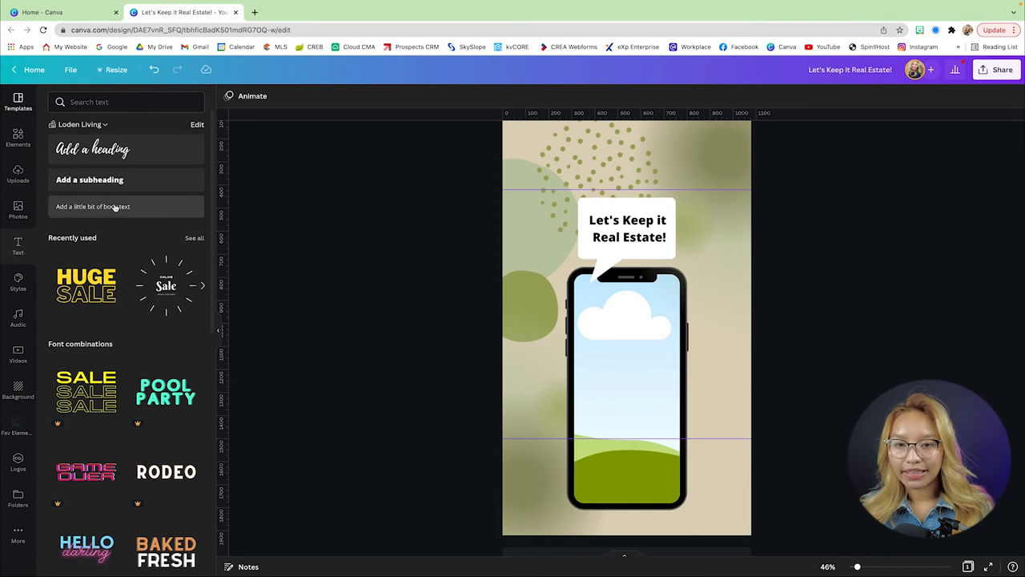
Place the portrait photo of the smiling woman into the iPhone frame from Uploads
click(17, 173)
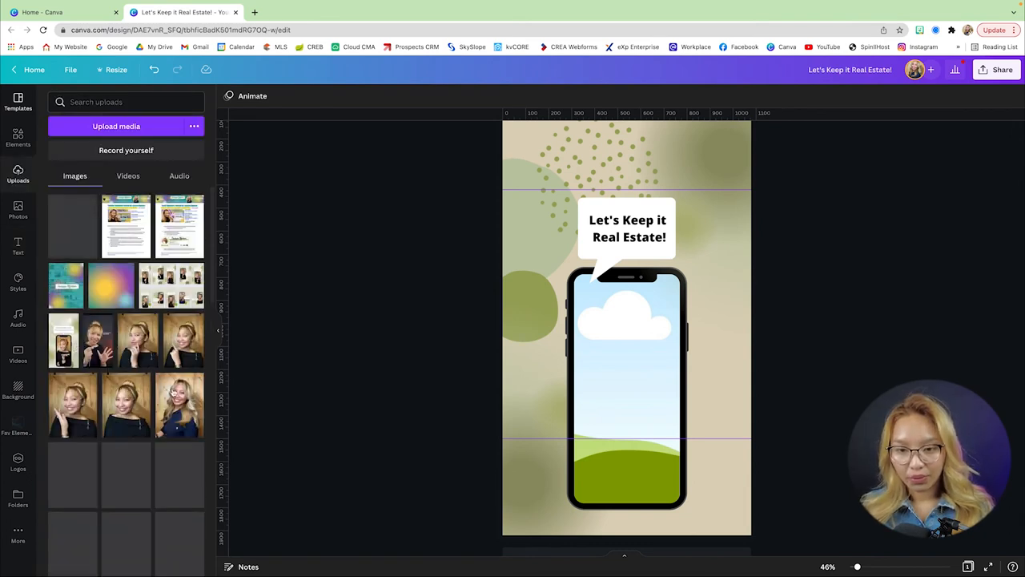
scroll(down, 3)
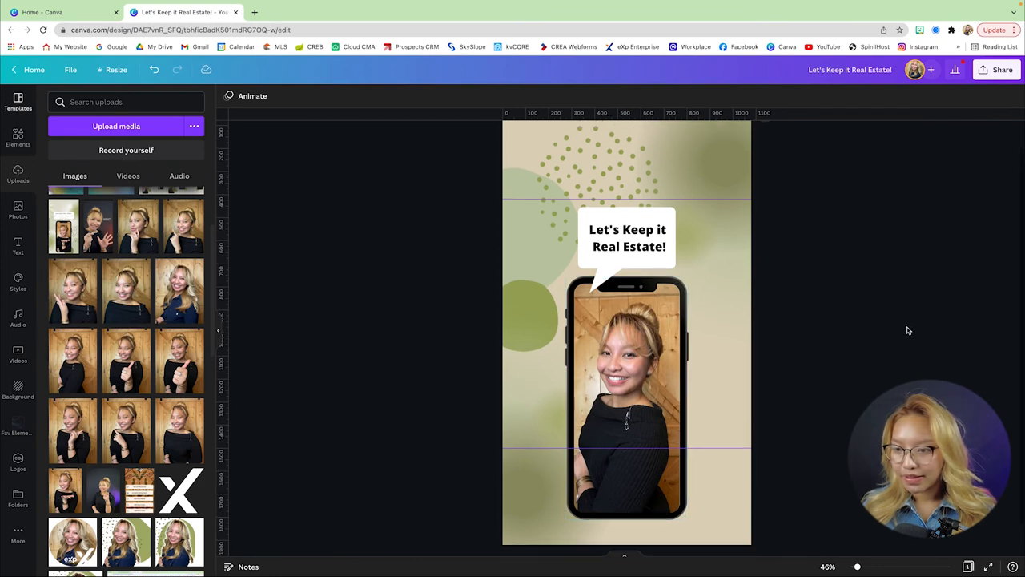
mouse_move(488, 276)
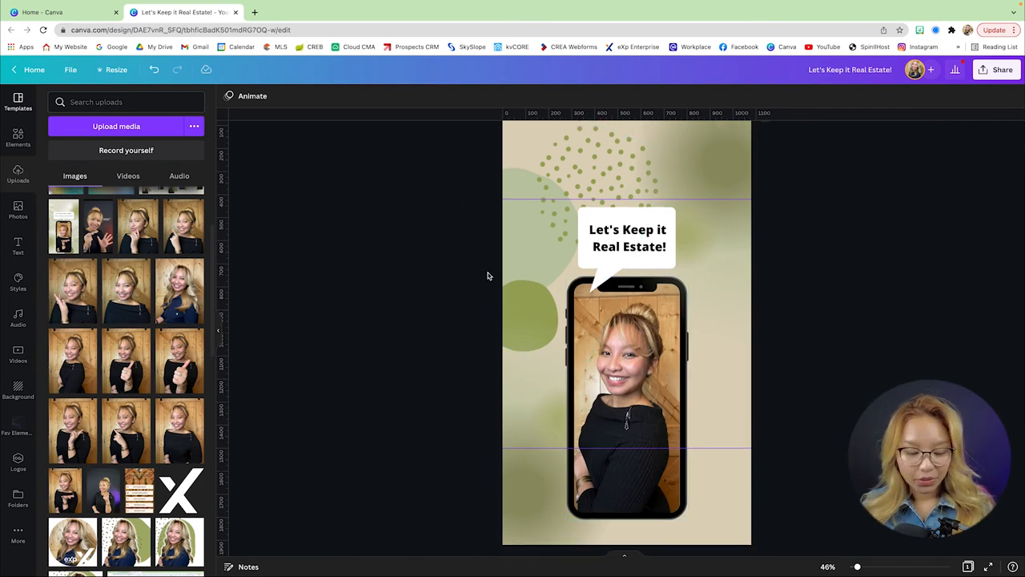
mouse_move(458, 288)
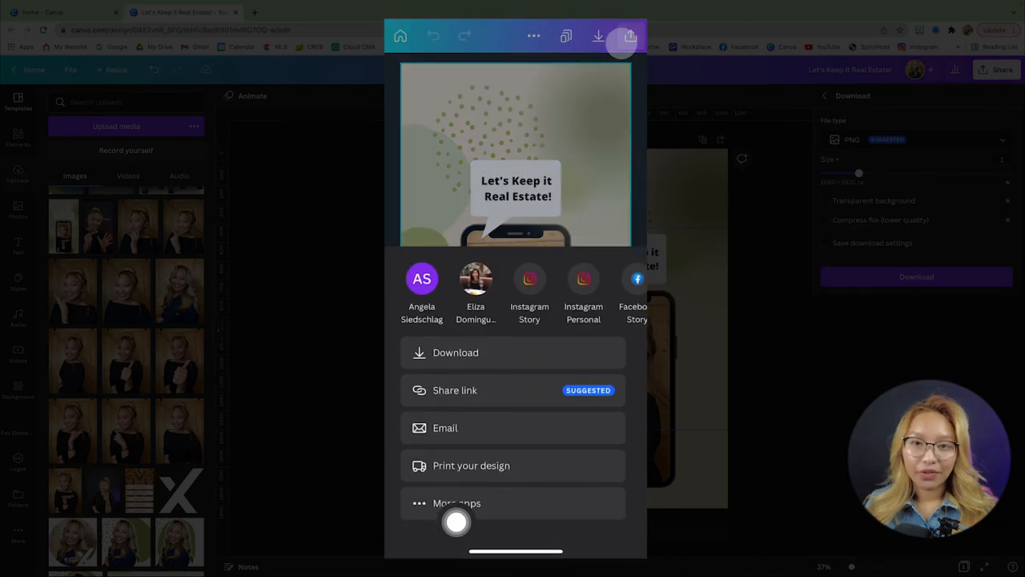
Download the finished 1080x1920 reel cover as a PNG file
click(455, 353)
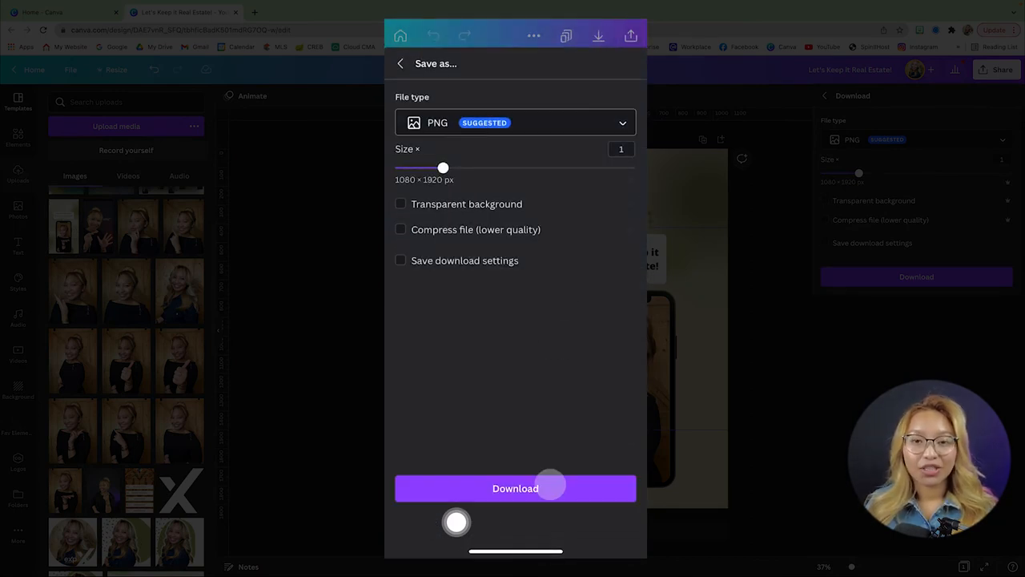
click(516, 487)
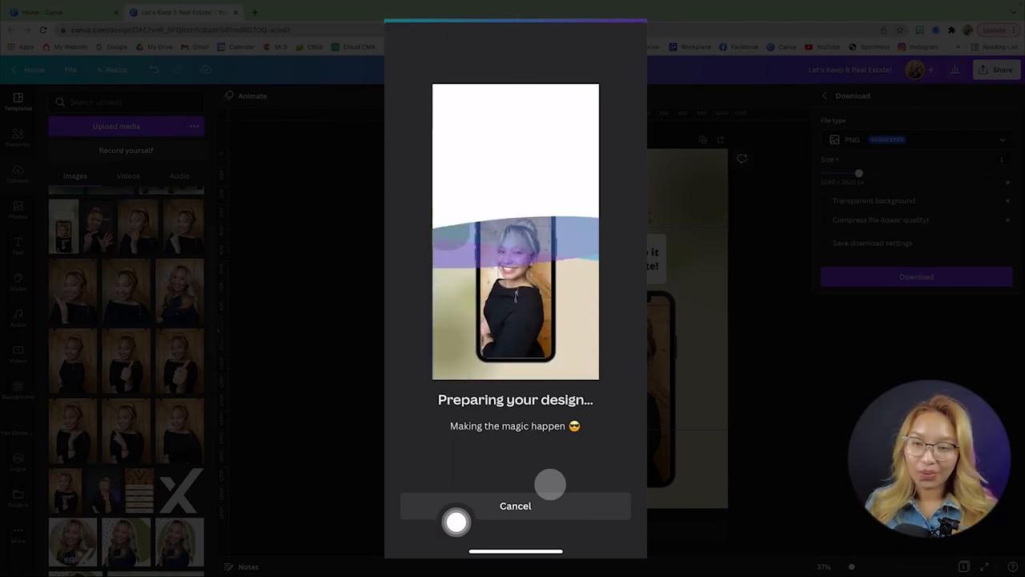